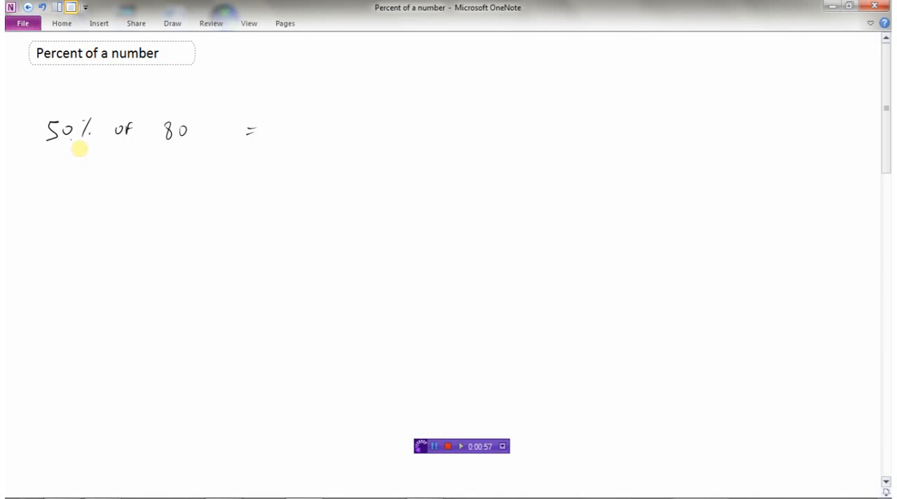
pyautogui.moveTo(102, 202)
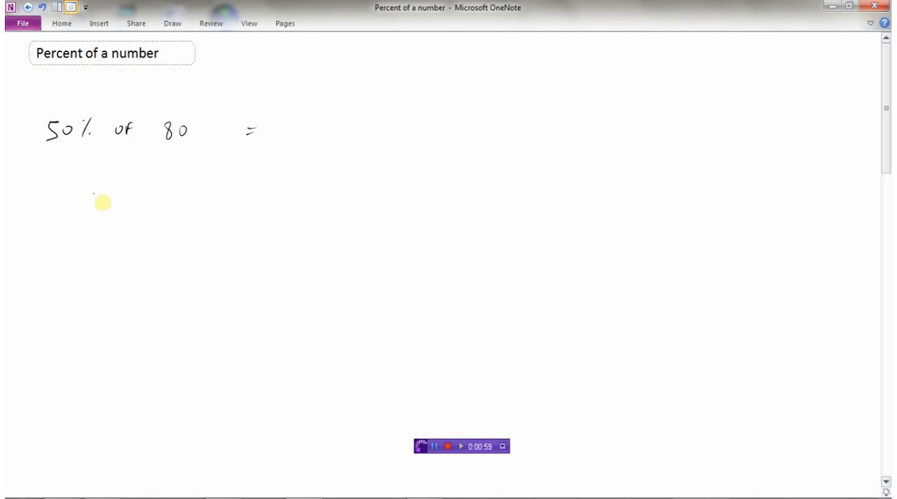
pyautogui.moveTo(76, 254)
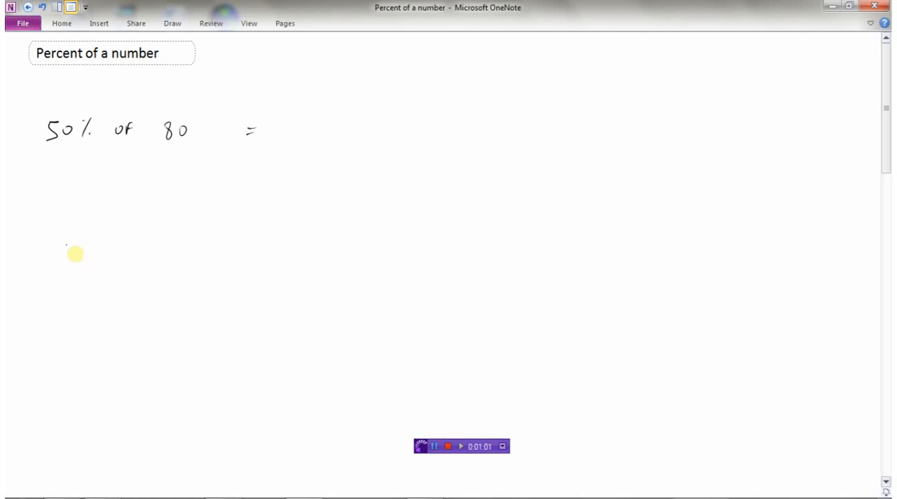
pyautogui.moveTo(140, 255)
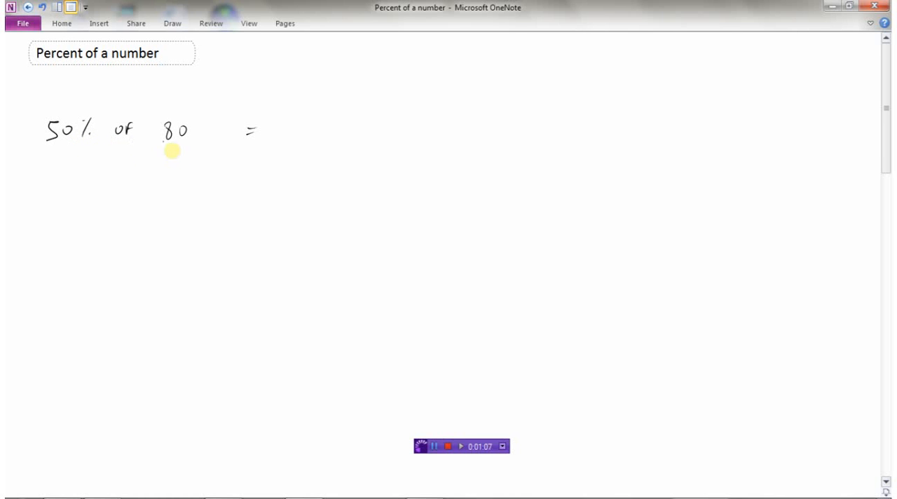
pyautogui.moveTo(316, 124)
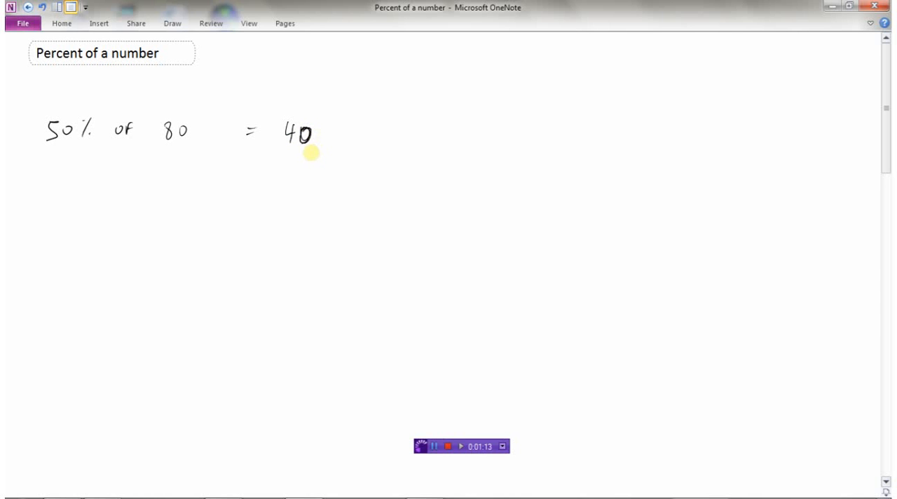
pyautogui.moveTo(310, 120)
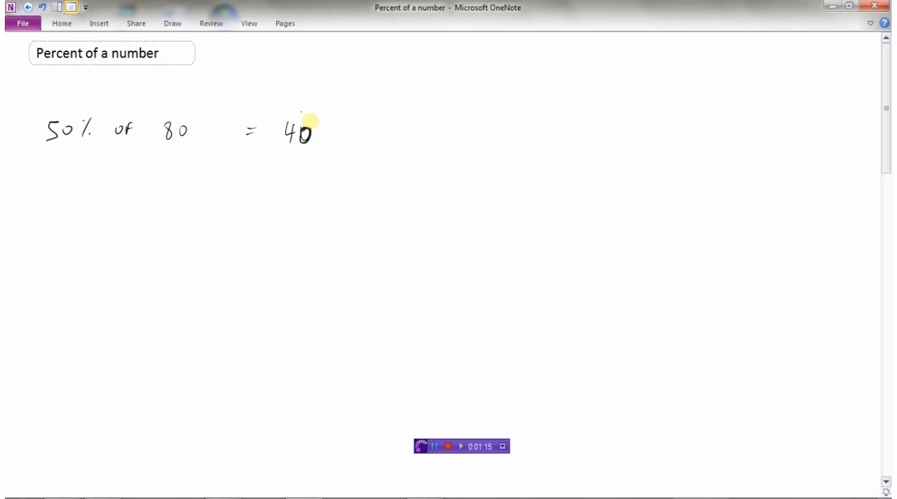
pyautogui.moveTo(351, 328)
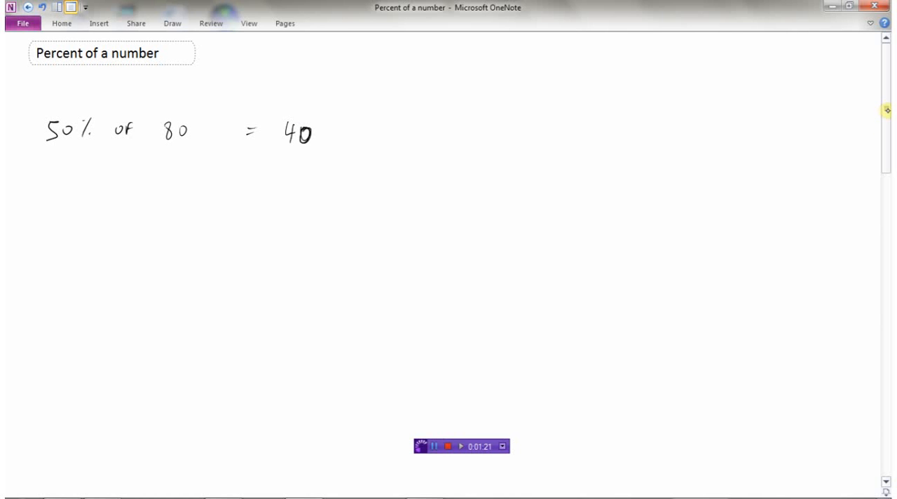
# Handwrite 100% of 60 = 60, then 10% of 60 with ÷10 marks between the lines and its result.
pyautogui.scroll(-3)
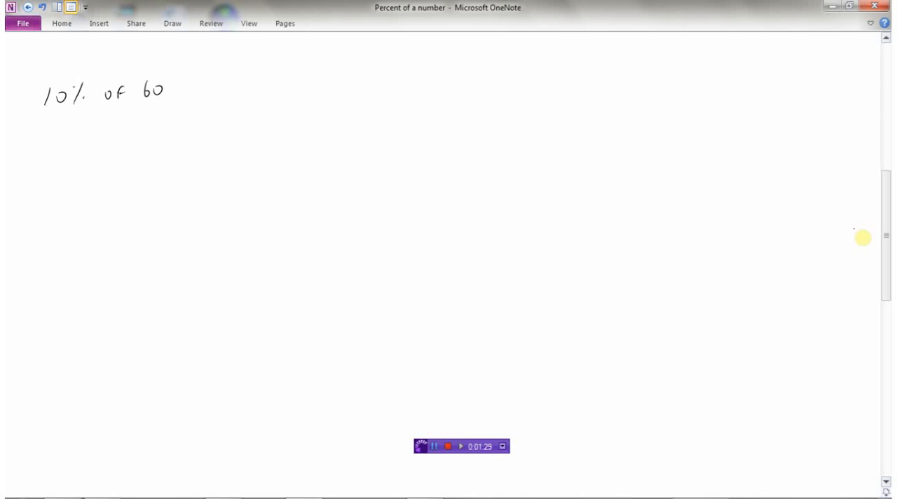
pyautogui.moveTo(353, 88)
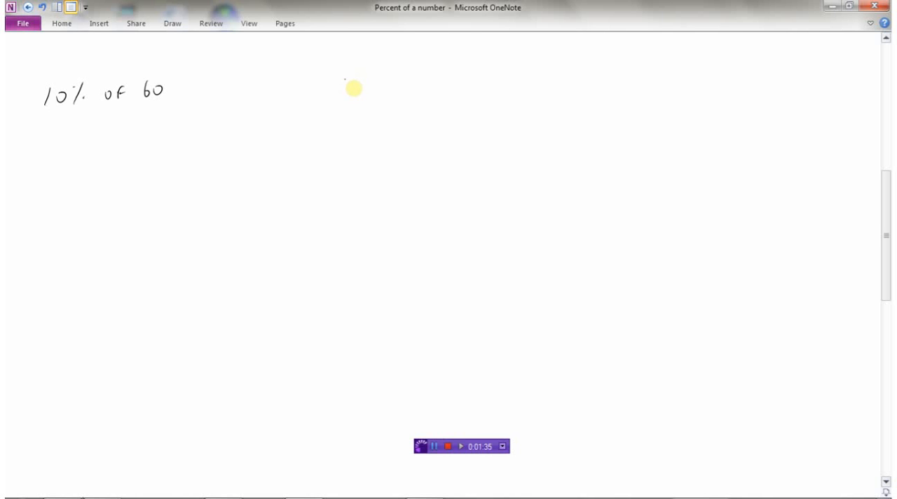
pyautogui.moveTo(344, 89); pyautogui.dragTo(368, 90)
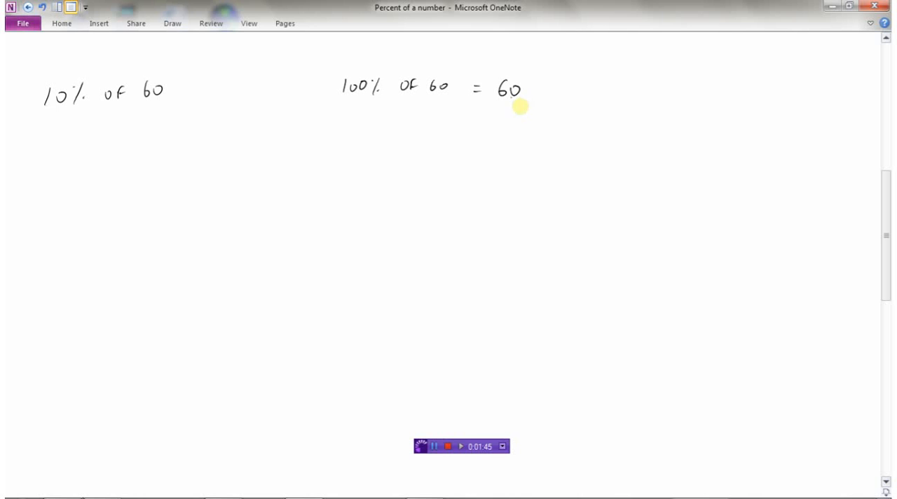
pyautogui.moveTo(482, 147)
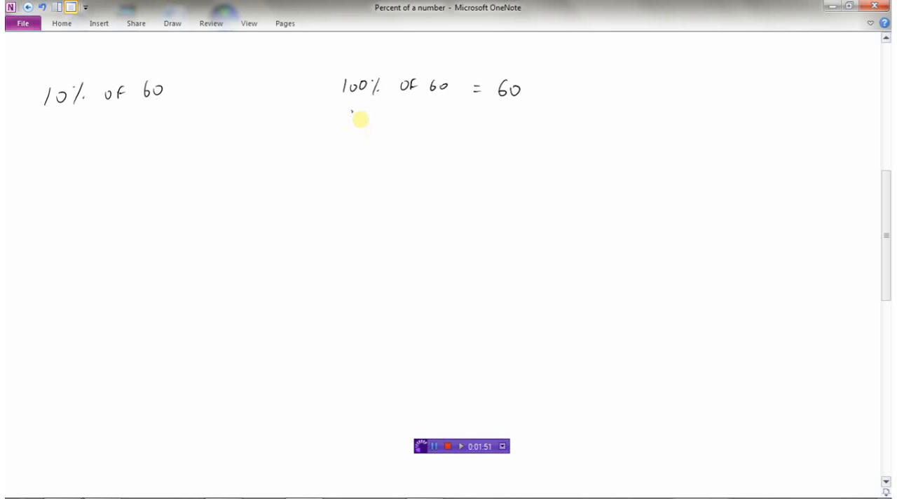
pyautogui.moveTo(348, 119); pyautogui.dragTo(417, 124)
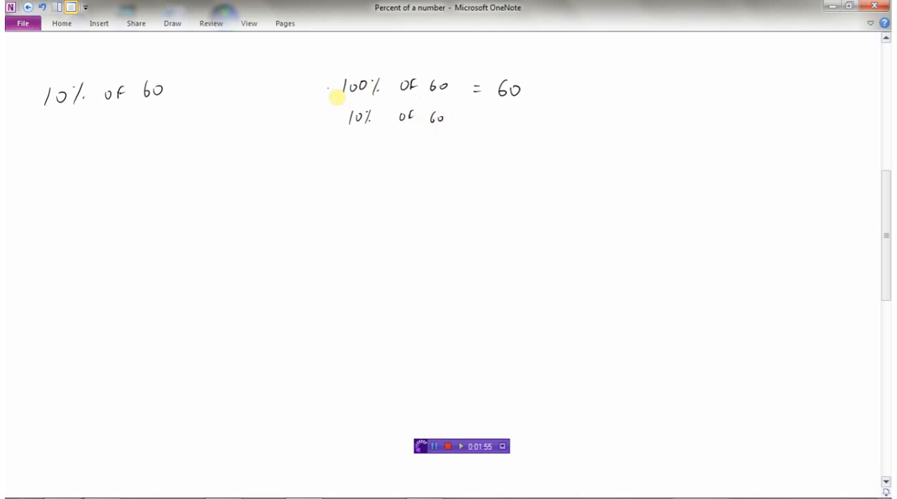
pyautogui.moveTo(329, 85); pyautogui.dragTo(330, 124)
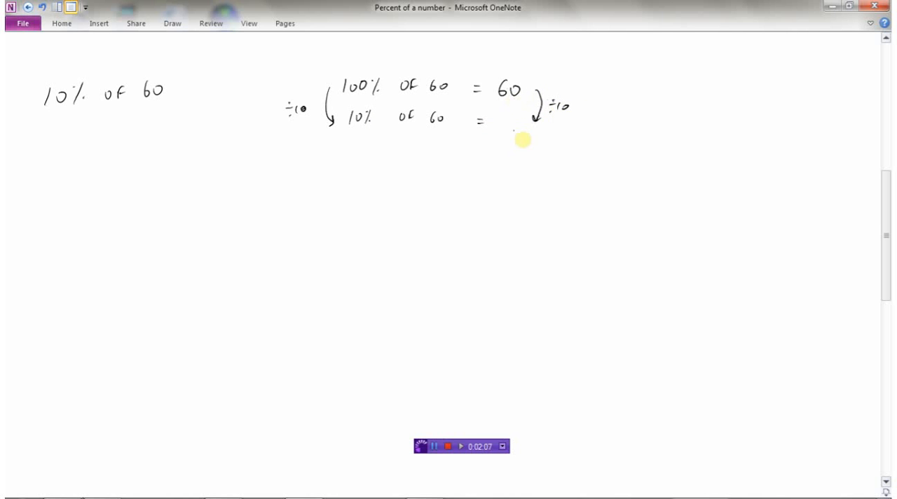
pyautogui.moveTo(497, 123); pyautogui.dragTo(508, 129)
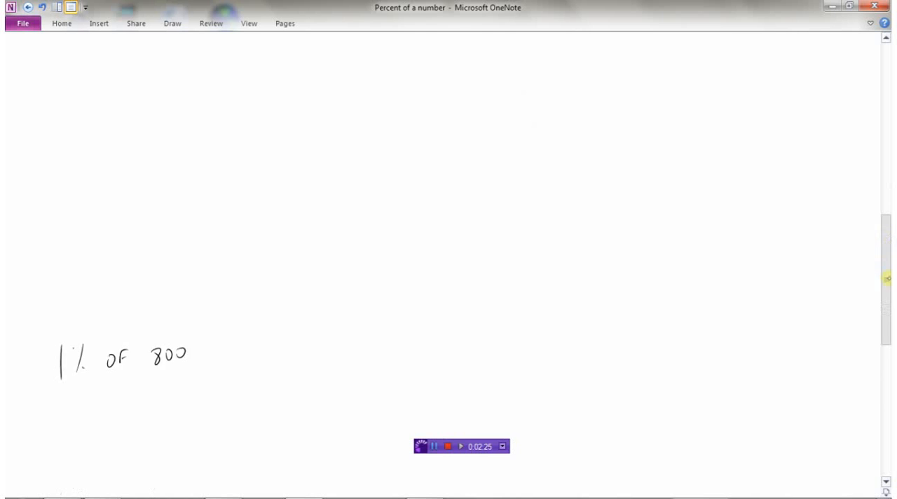
# Handwrite 100% of 800 = 800, ÷100 to 1% of 800 = 8, and = 8 under the example.
pyautogui.scroll(-3)
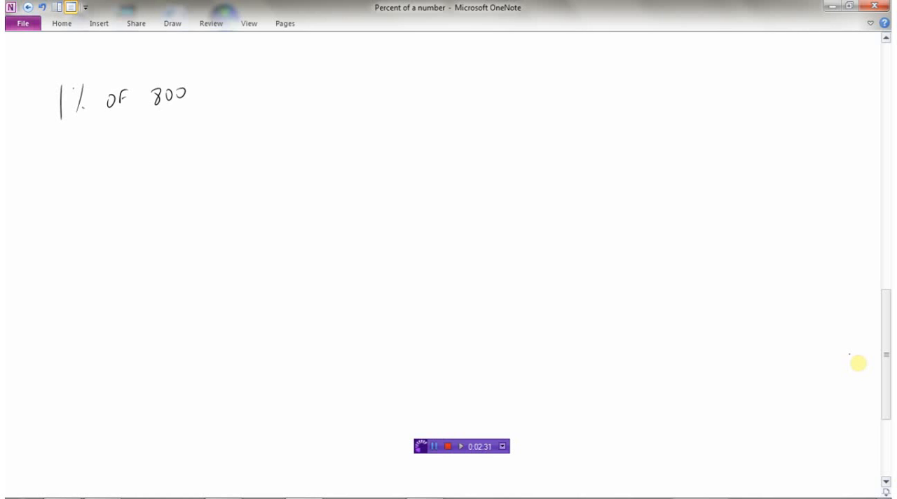
pyautogui.moveTo(339, 95)
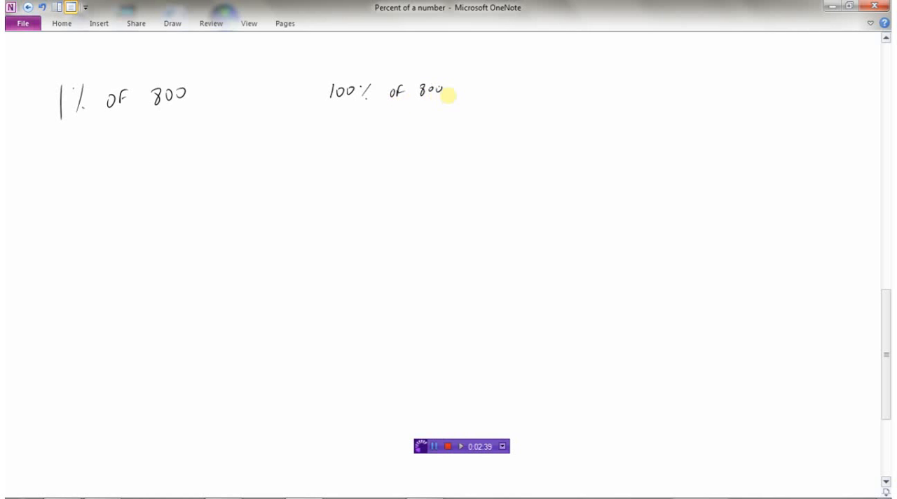
pyautogui.moveTo(451, 97); pyautogui.dragTo(463, 95)
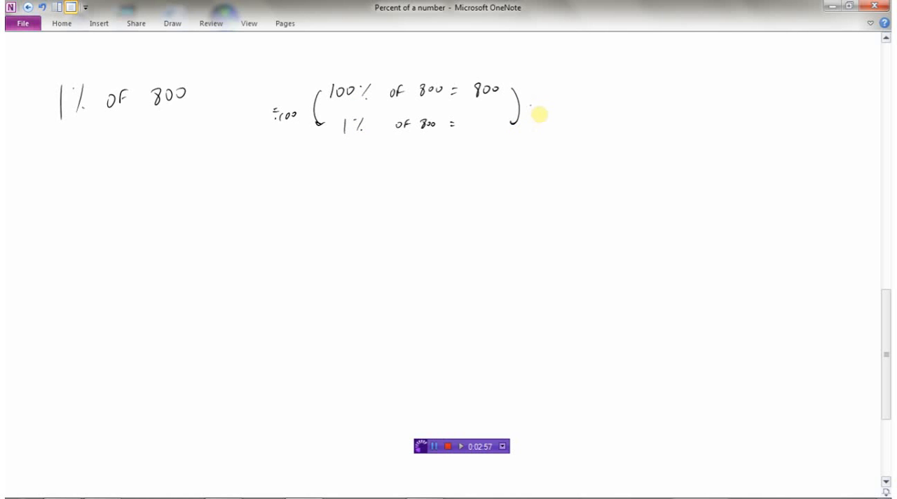
pyautogui.moveTo(533, 110); pyautogui.dragTo(561, 112)
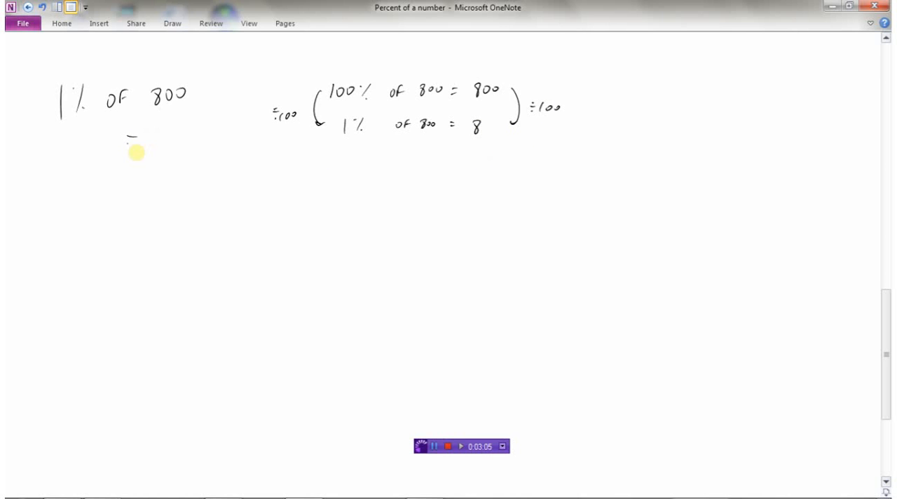
pyautogui.moveTo(129, 141); pyautogui.dragTo(157, 136)
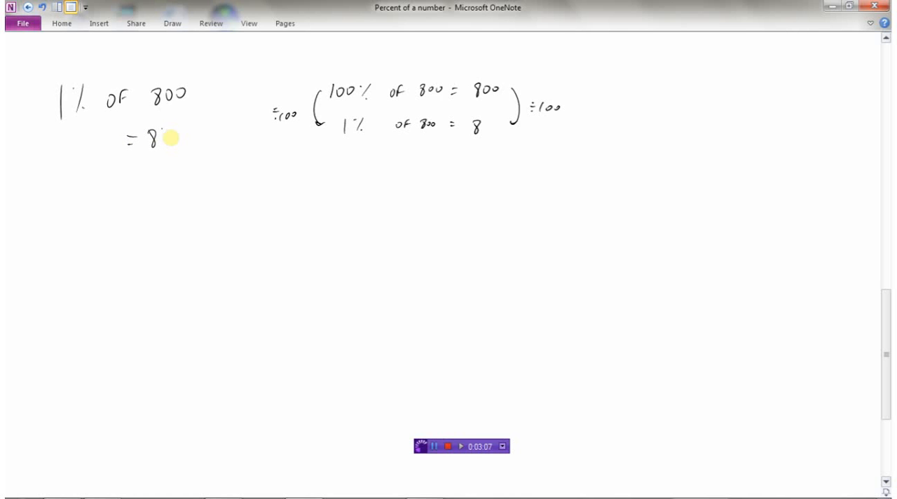
pyautogui.scroll(-3)
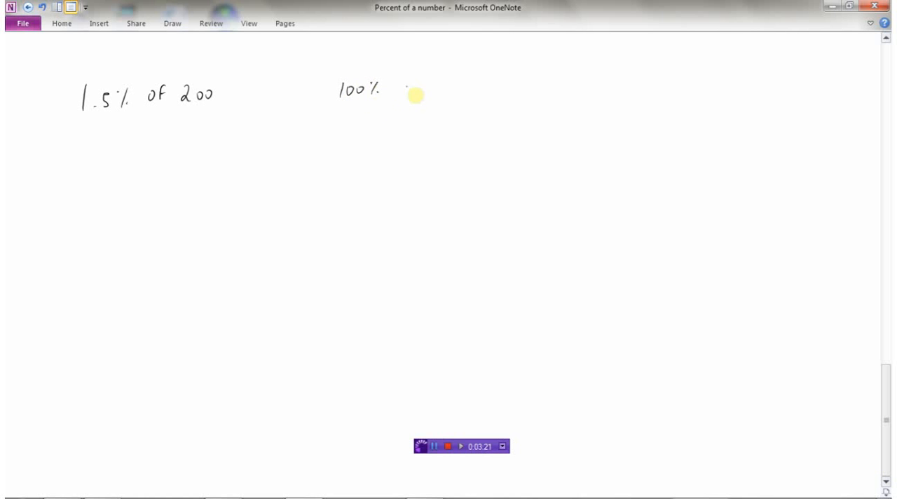
# Handwrite 100% of 200 = 200 and, with ÷100 marks, 1% of 200 = 2 beside the 1.5% example.
pyautogui.moveTo(404, 93); pyautogui.dragTo(476, 98)
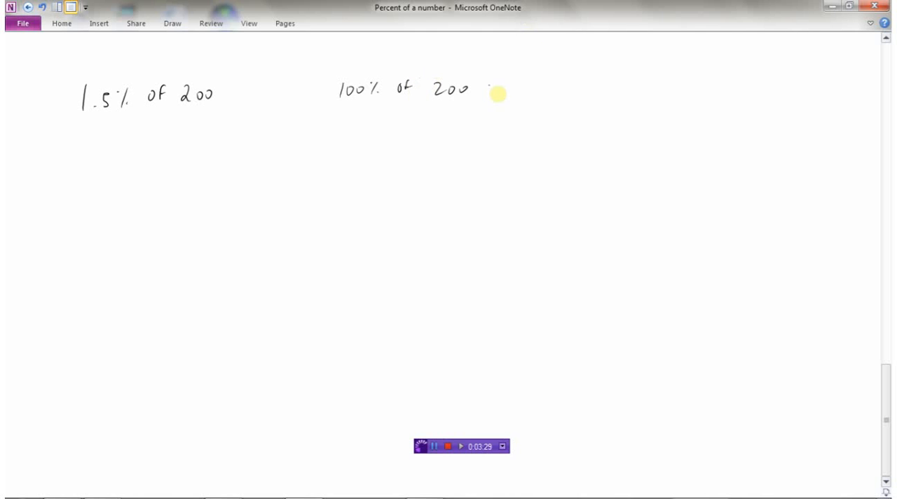
pyautogui.moveTo(491, 92); pyautogui.dragTo(530, 98)
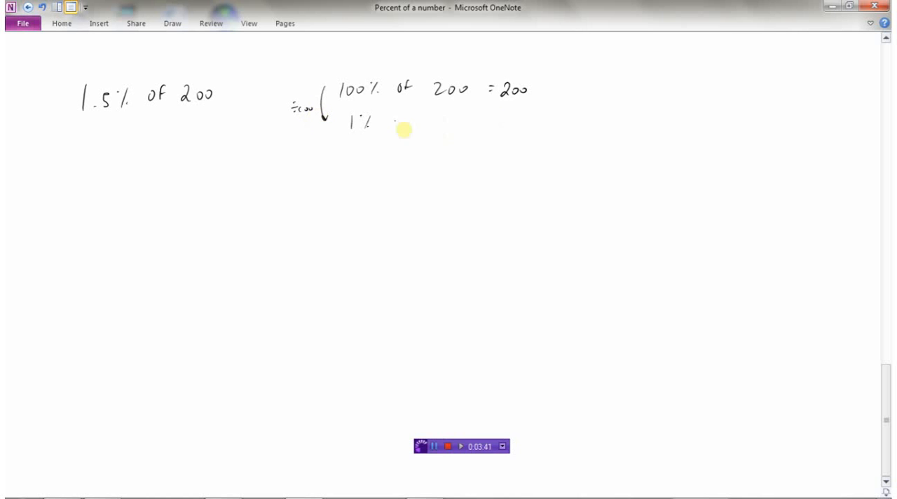
pyautogui.moveTo(390, 125); pyautogui.dragTo(456, 125)
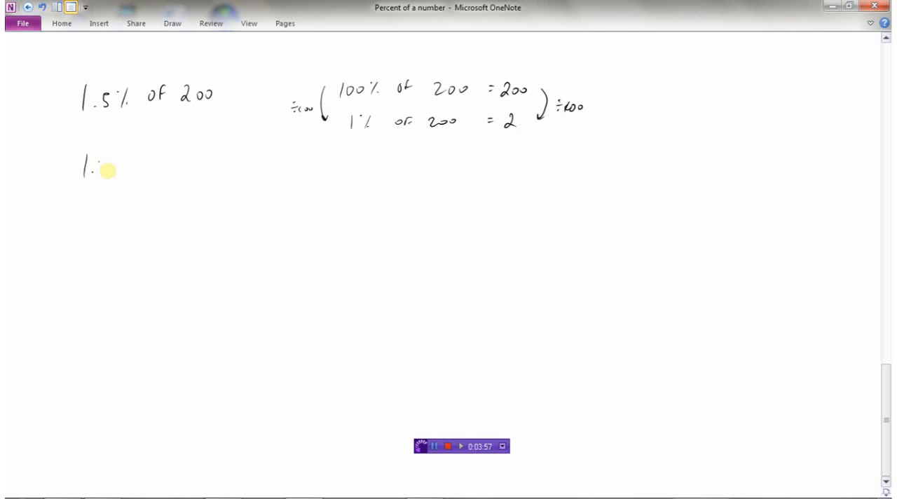
# Split 1.5% = 1% + 0.5%, halve to get 0.5% of 200 = 1, start = 2 + and circle the 2.
pyautogui.moveTo(110, 171); pyautogui.dragTo(165, 177)
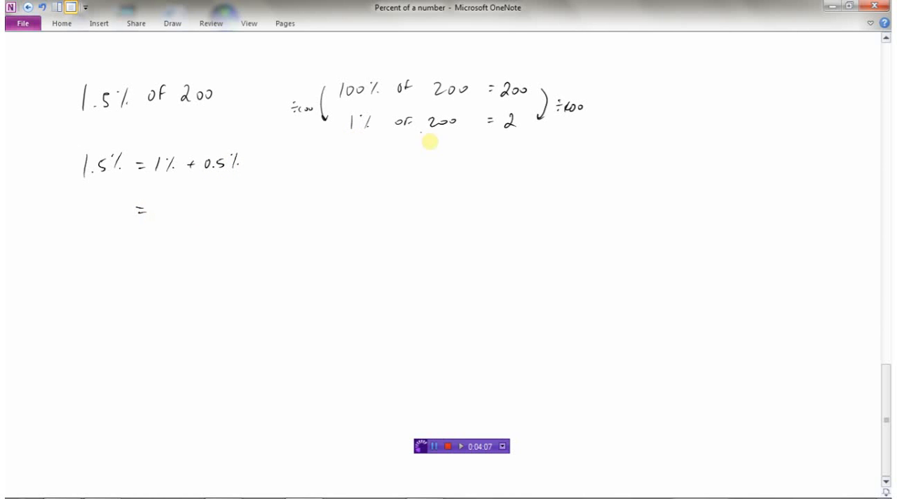
pyautogui.moveTo(157, 210); pyautogui.dragTo(175, 210)
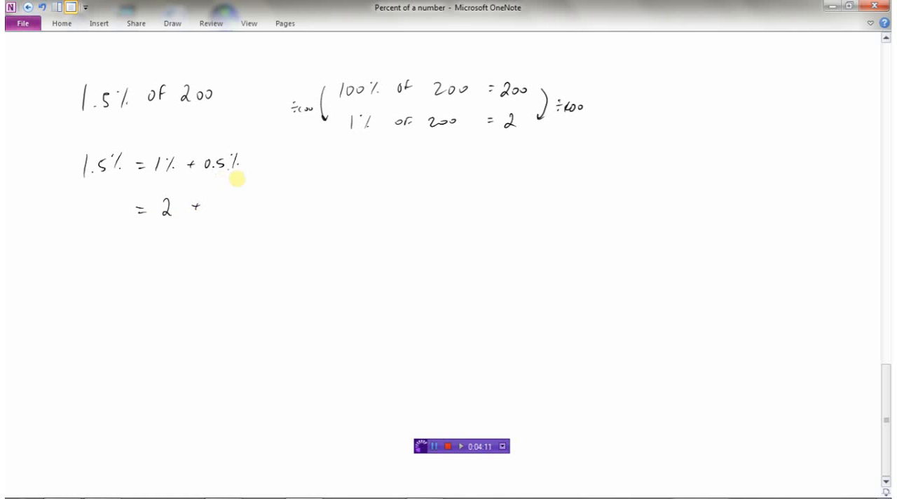
pyautogui.moveTo(357, 129)
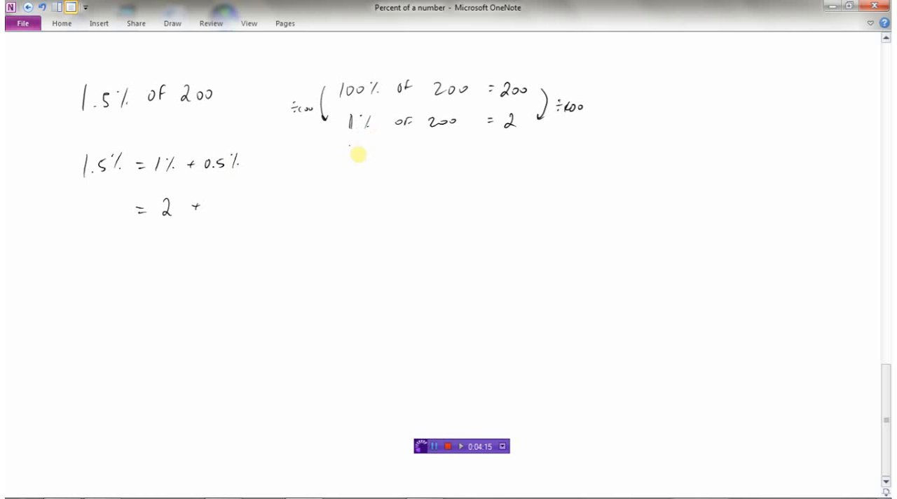
pyautogui.moveTo(349, 159); pyautogui.dragTo(367, 160)
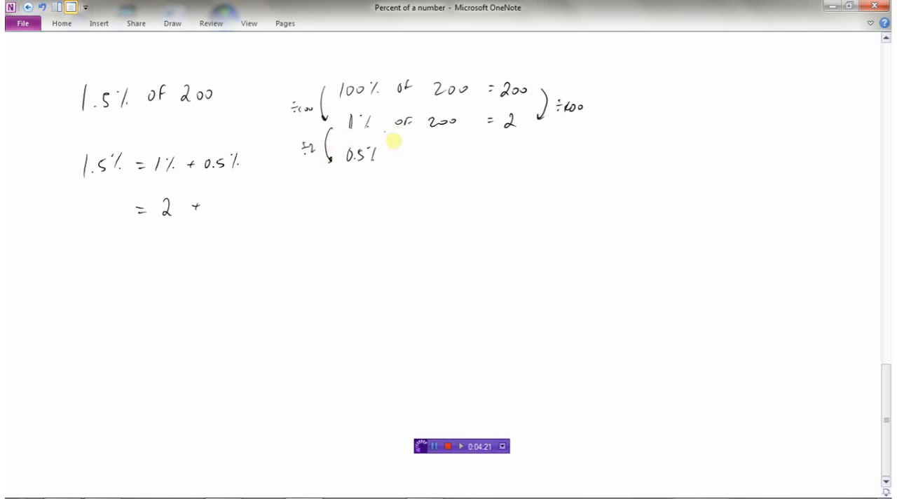
pyautogui.moveTo(370, 174)
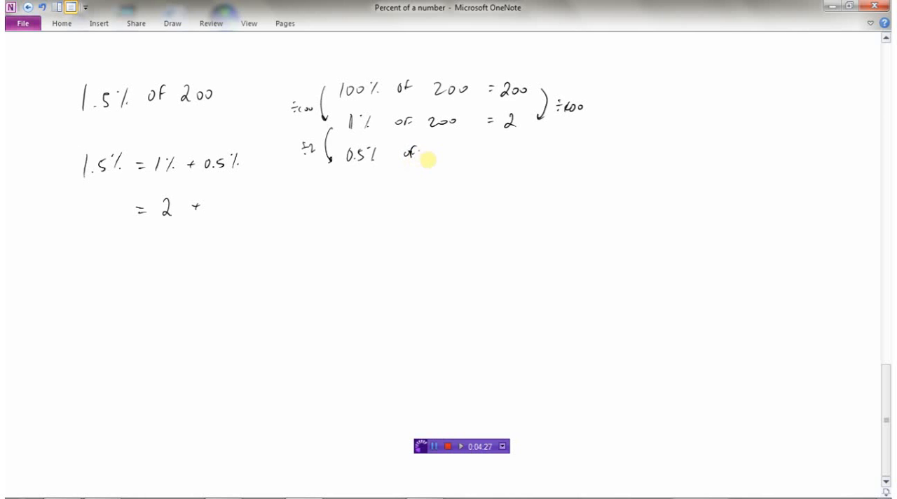
pyautogui.moveTo(414, 154); pyautogui.dragTo(502, 155)
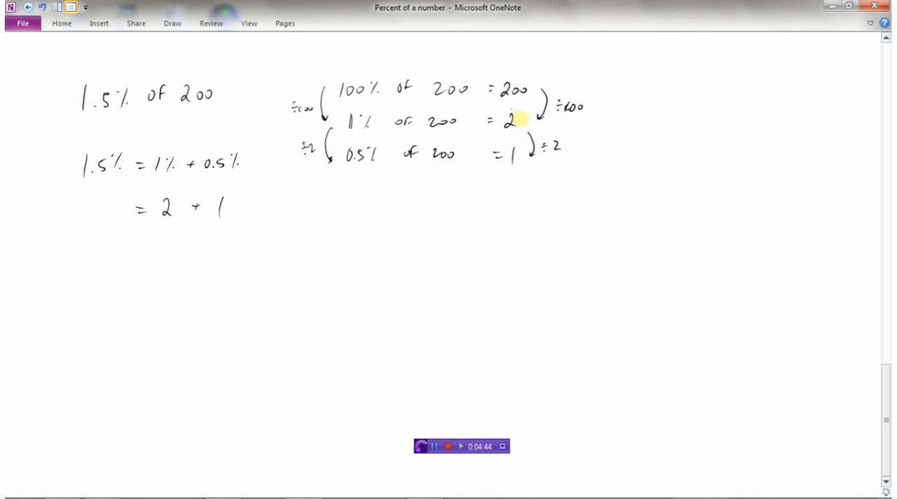
pyautogui.moveTo(498, 110); pyautogui.dragTo(525, 171)
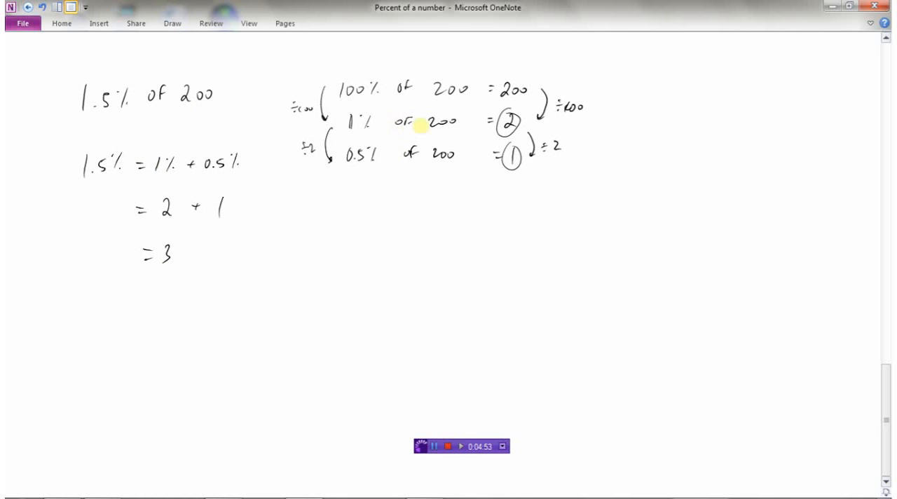
pyautogui.moveTo(368, 136)
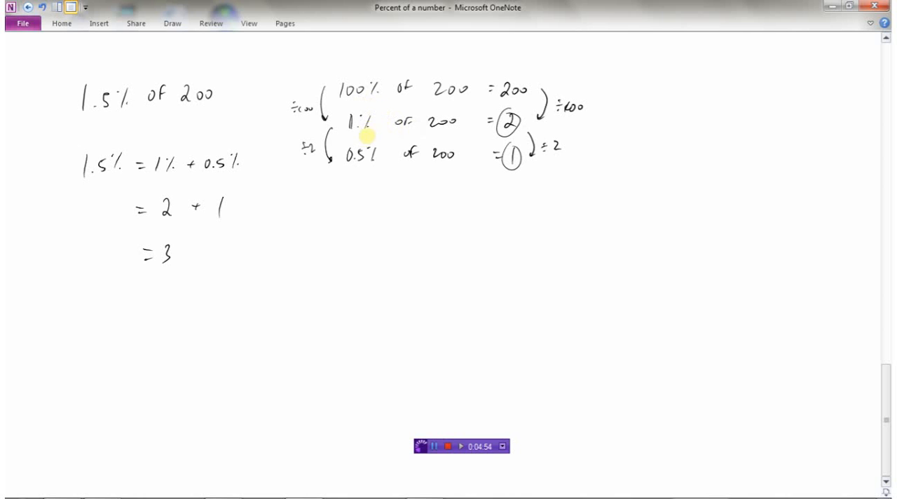
pyautogui.moveTo(446, 188)
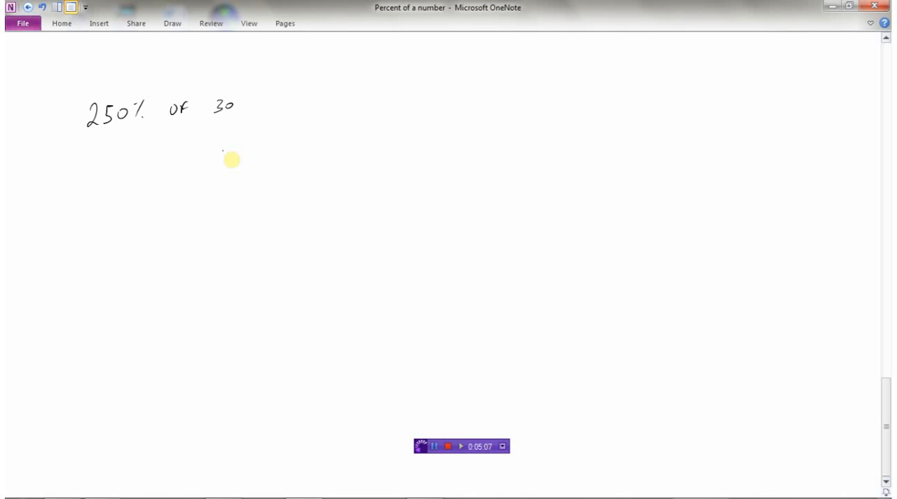
pyautogui.moveTo(381, 109)
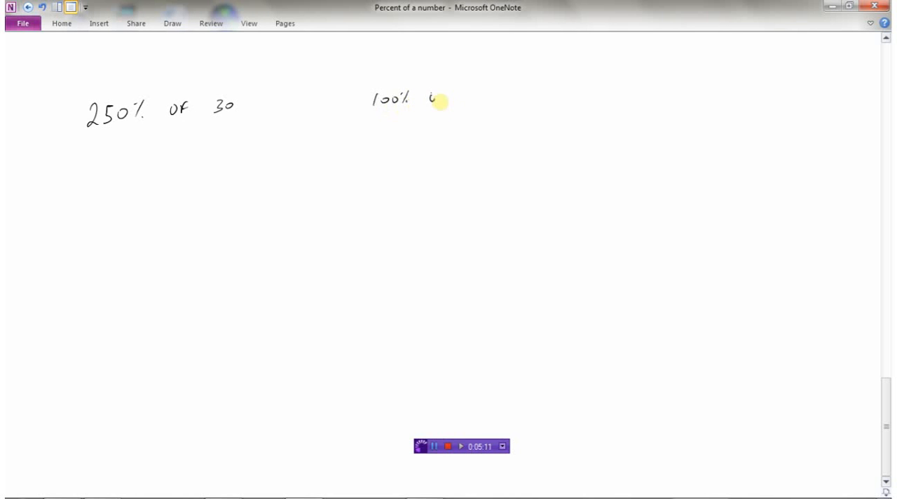
# Handwrite 100% of 30 = 30 and the doubled line 200% of 30 = 60.
pyautogui.moveTo(423, 101); pyautogui.dragTo(491, 105)
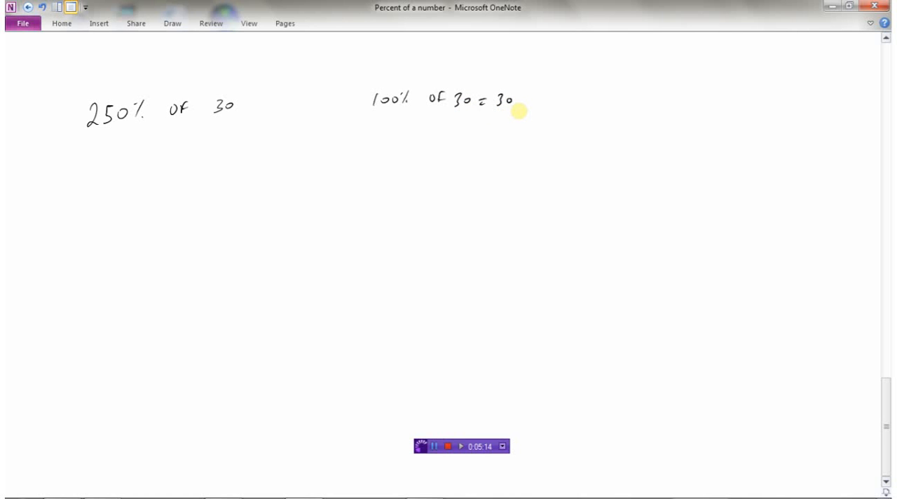
pyautogui.moveTo(379, 124)
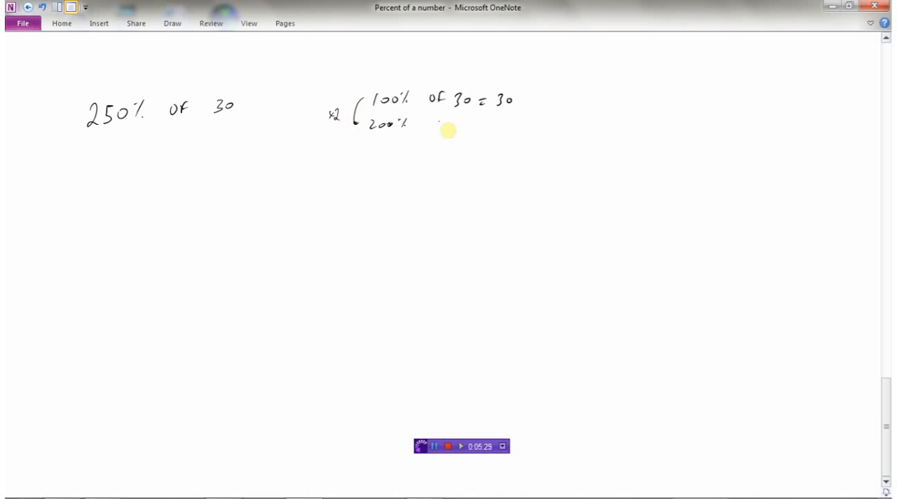
pyautogui.moveTo(435, 129); pyautogui.dragTo(498, 129)
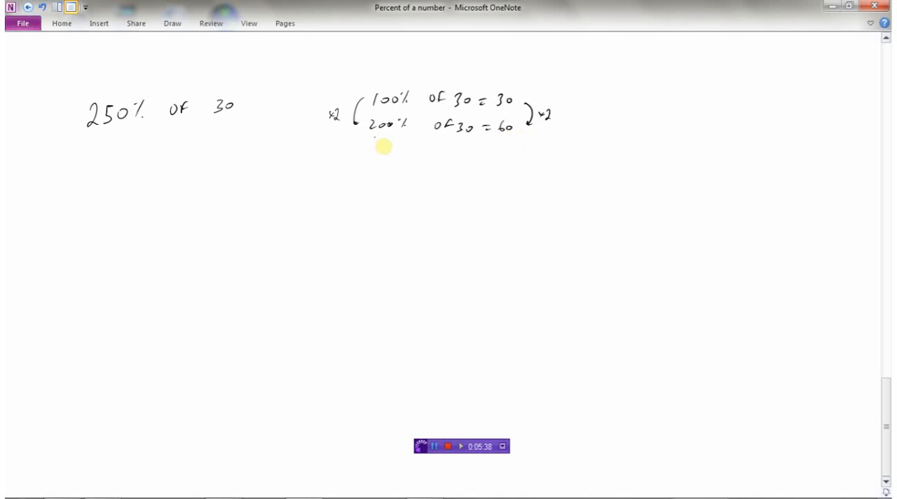
pyautogui.moveTo(185, 117)
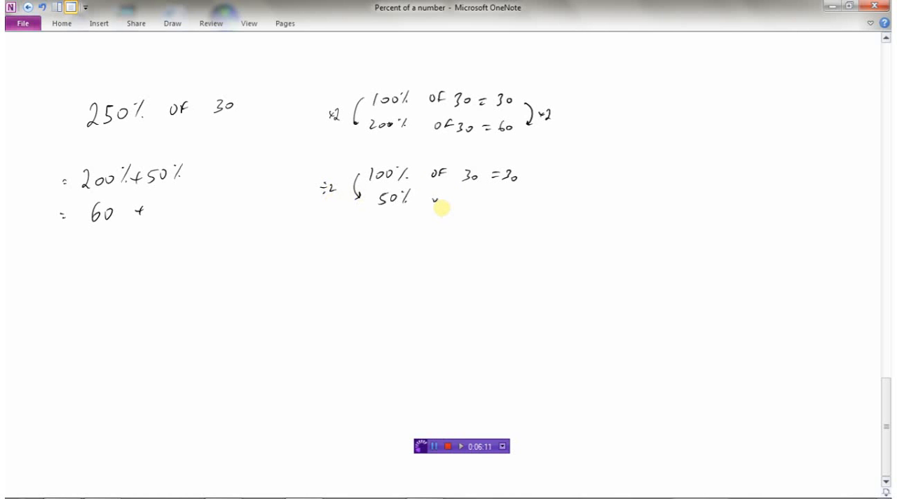
# Complete the 50% of 30 = 15 line by halving, giving 60 + 15 = 75.
pyautogui.moveTo(420, 199); pyautogui.dragTo(502, 199)
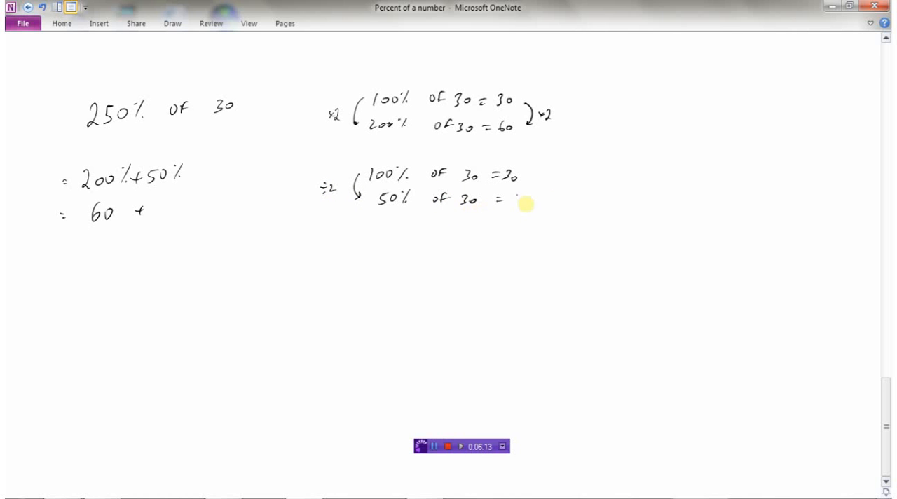
pyautogui.moveTo(522, 204); pyautogui.dragTo(558, 193)
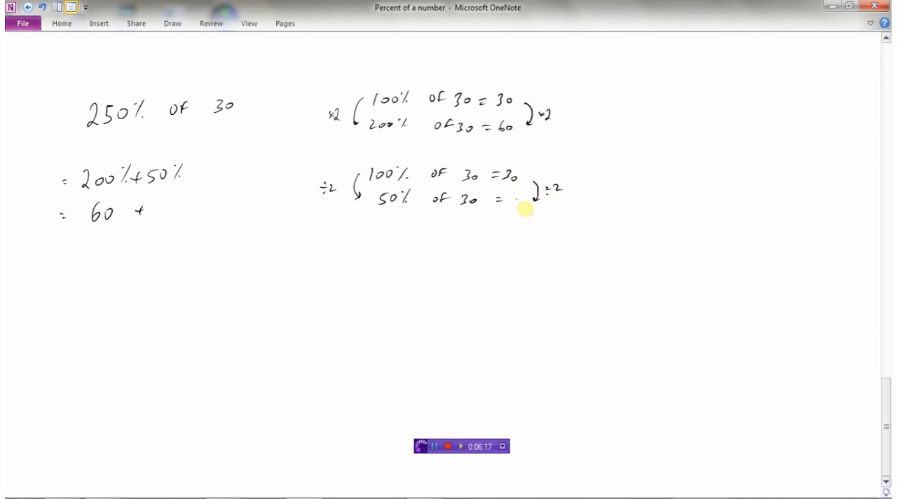
pyautogui.write('15')
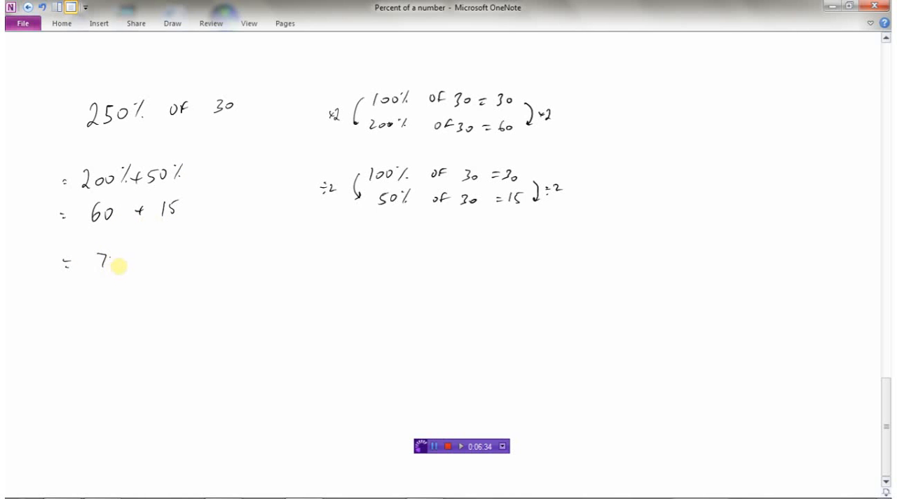
pyautogui.write('5')
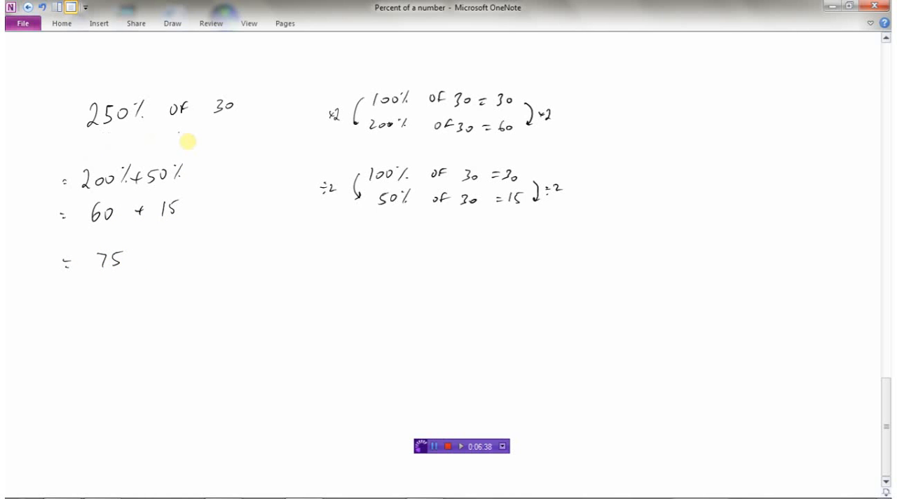
pyautogui.moveTo(504, 364)
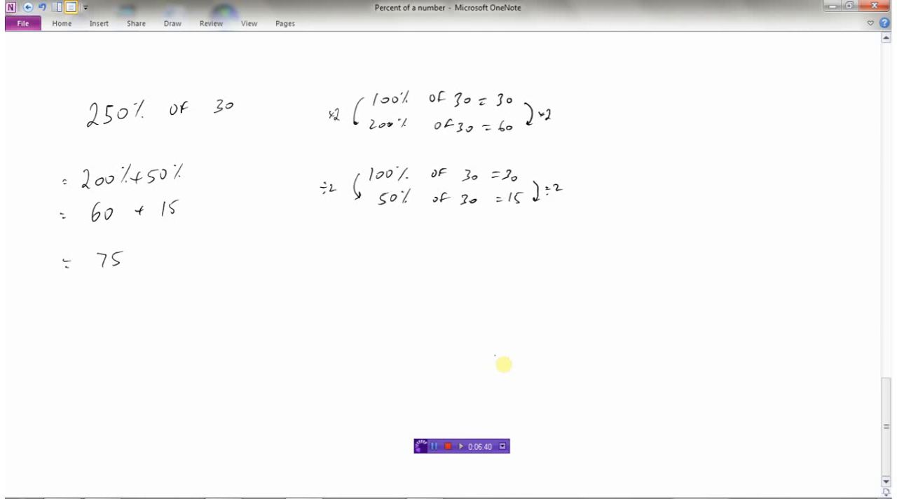
pyautogui.moveTo(452, 376)
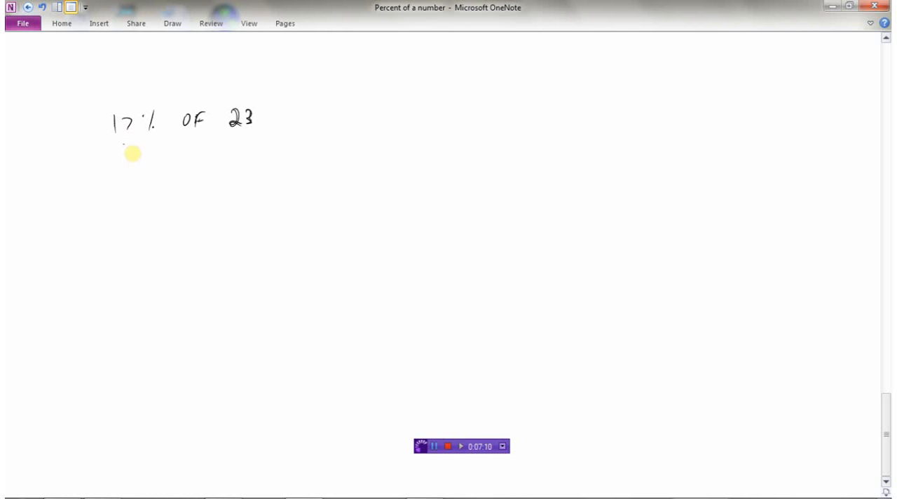
# Annotate 17% with an arrow and a convert-to-decimal note, then write the product 0.17 × 23.
pyautogui.moveTo(123, 165); pyautogui.dragTo(123, 143)
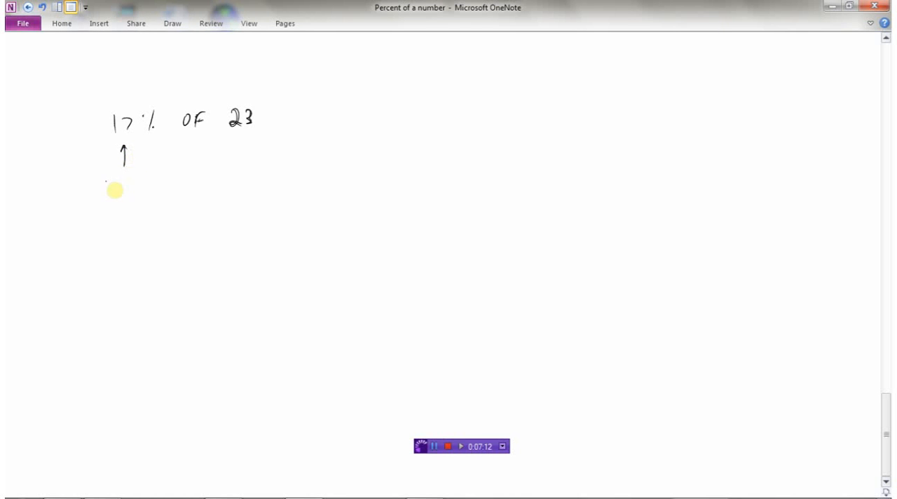
pyautogui.moveTo(101, 180); pyautogui.dragTo(151, 179)
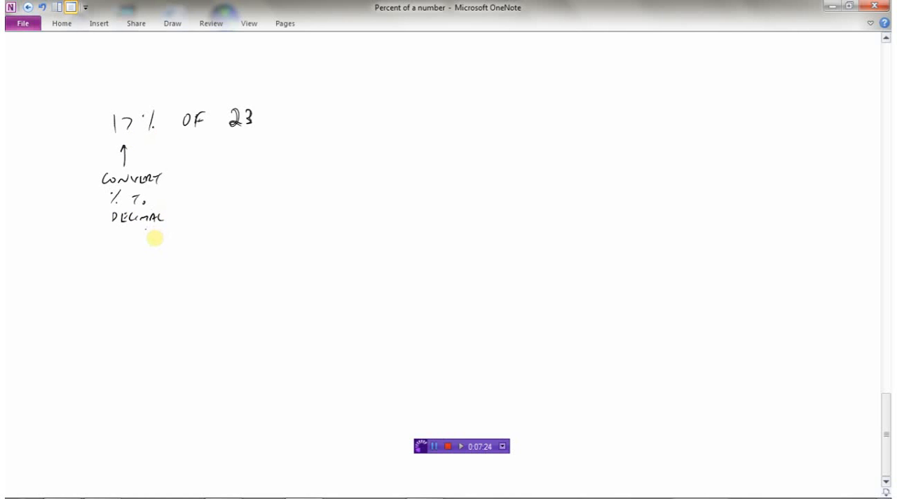
pyautogui.moveTo(147, 139)
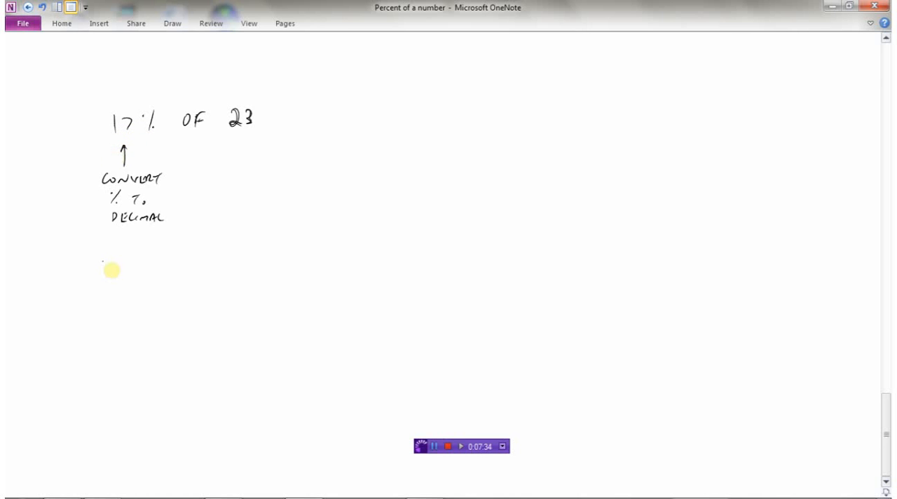
pyautogui.moveTo(98, 274); pyautogui.dragTo(140, 273)
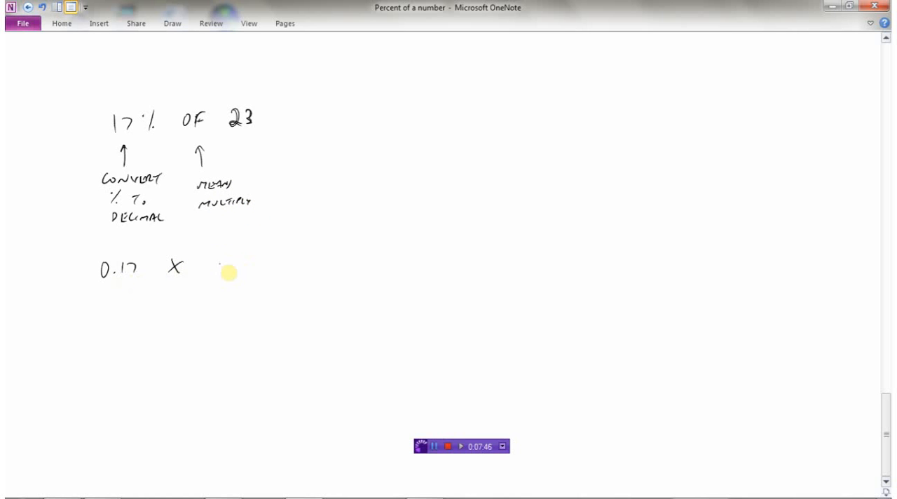
pyautogui.moveTo(223, 264); pyautogui.dragTo(242, 269)
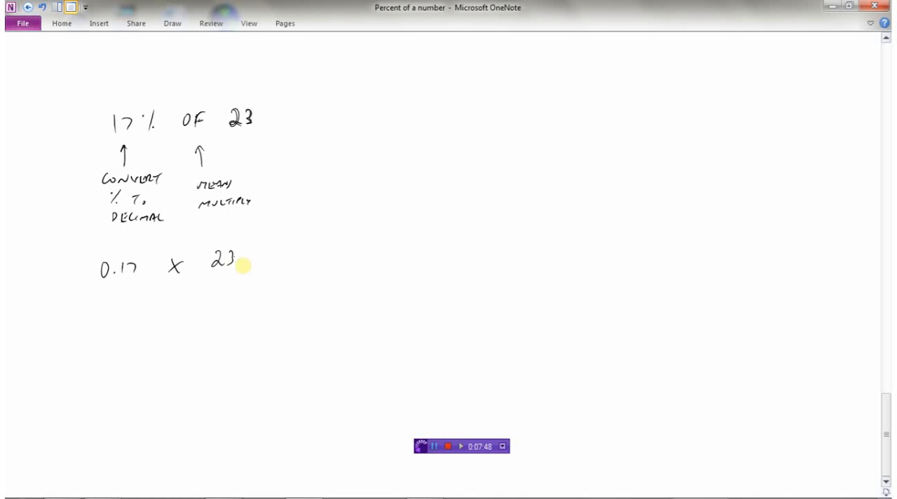
pyautogui.moveTo(241, 265); pyautogui.dragTo(91, 315)
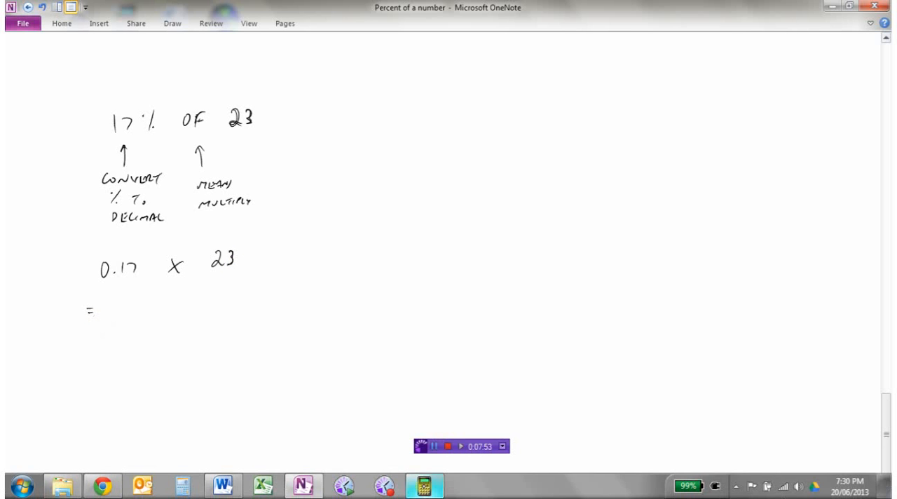
# Switch to the NewGraph calculator and enter 0.17 × 23 to check the answer, 3.91.
pyautogui.click(423, 485)
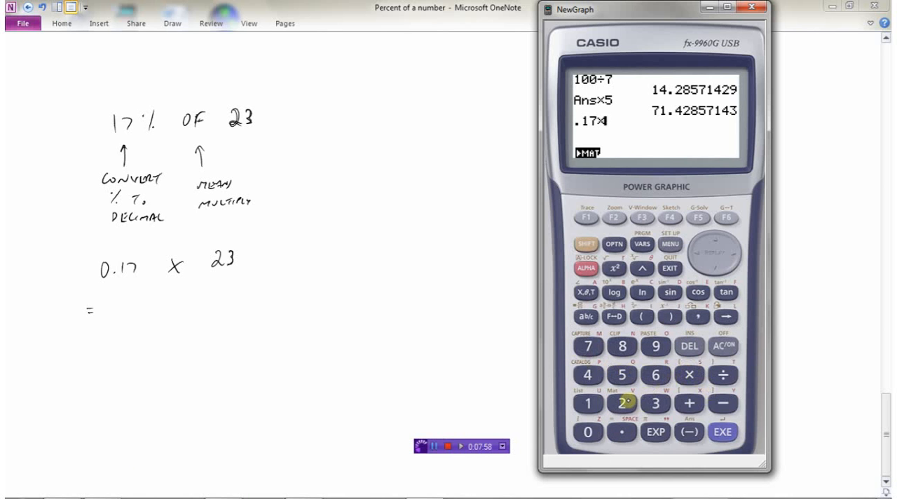
pyautogui.click(722, 432)
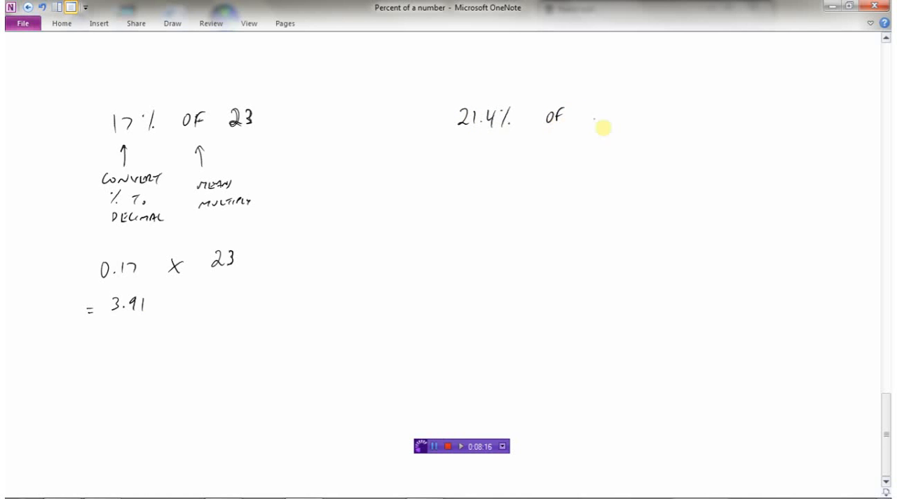
# Write 16.9 after 21.4% of and add an arrow under 21.4% toward 0.214 × 16.9.
pyautogui.moveTo(586, 119); pyautogui.dragTo(628, 123)
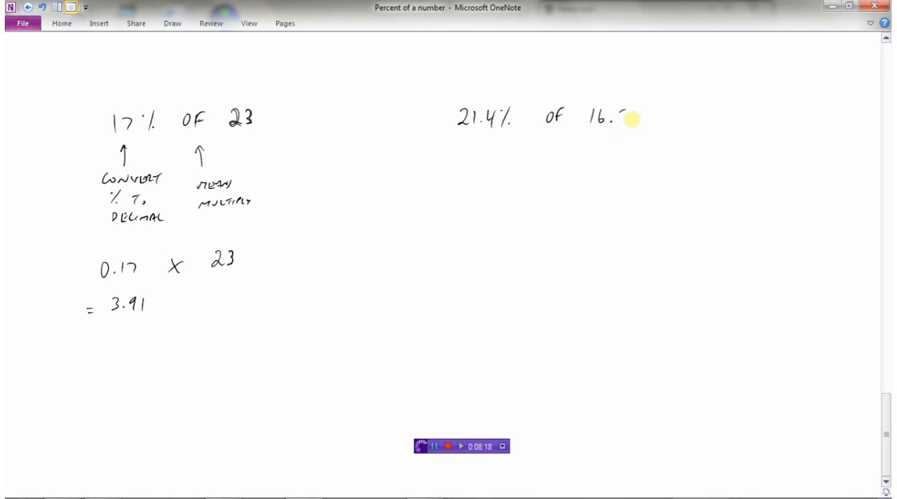
pyautogui.moveTo(616, 126); pyautogui.dragTo(624, 109)
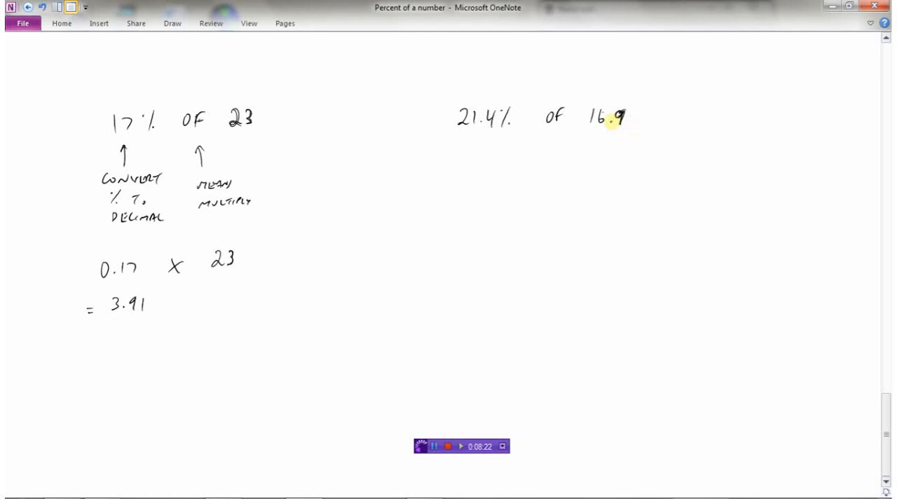
pyautogui.moveTo(156, 167)
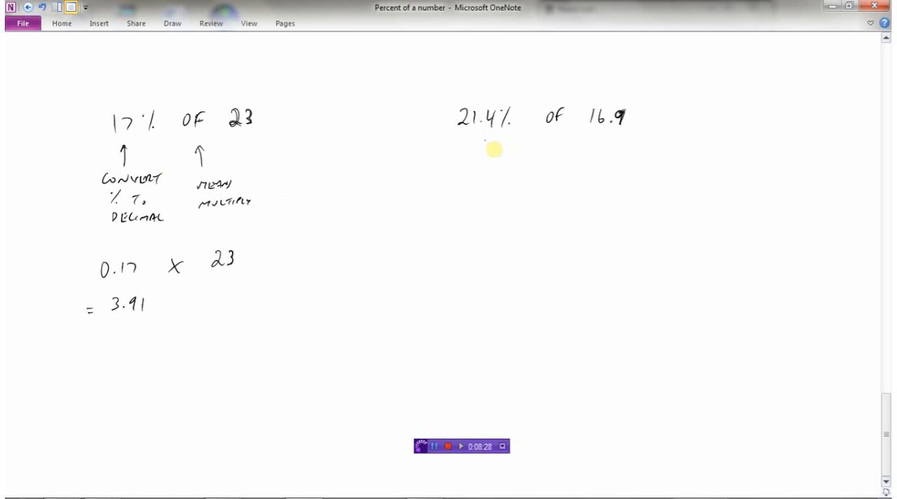
pyautogui.click(479, 151)
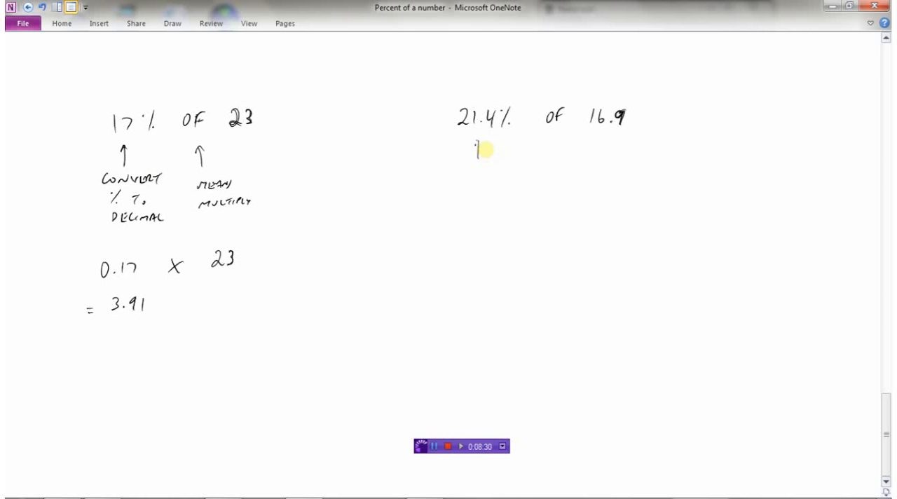
pyautogui.moveTo(477, 158); pyautogui.dragTo(478, 136)
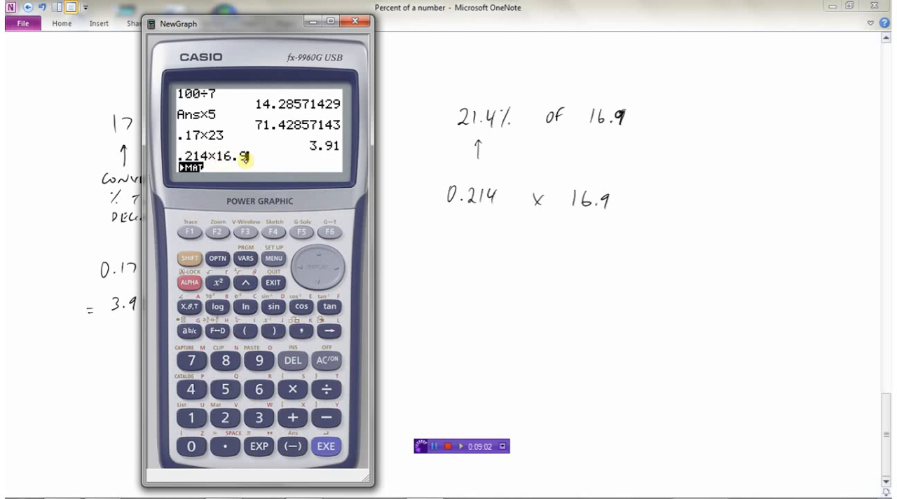
# Compute 0.214 × 16.9 = 3.6166 in NewGraph, put it away, and handwrite = 3.62 below the product.
pyautogui.click(326, 446)
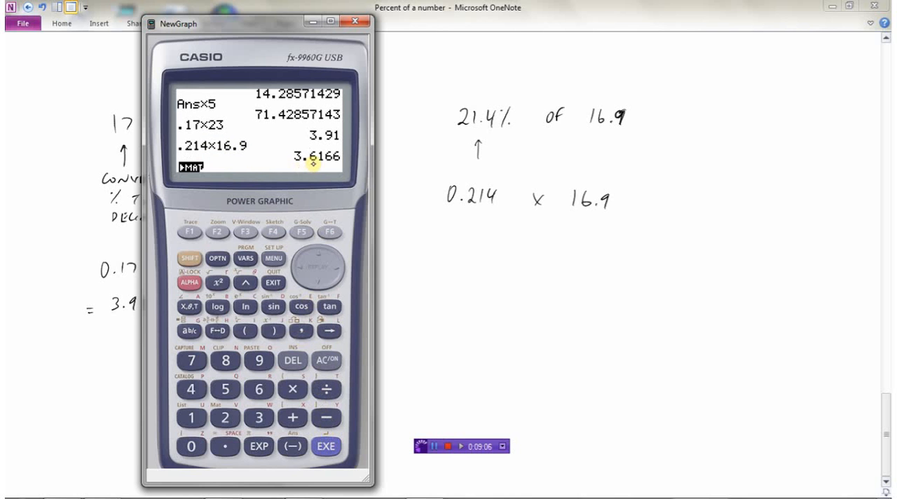
pyautogui.moveTo(315, 166)
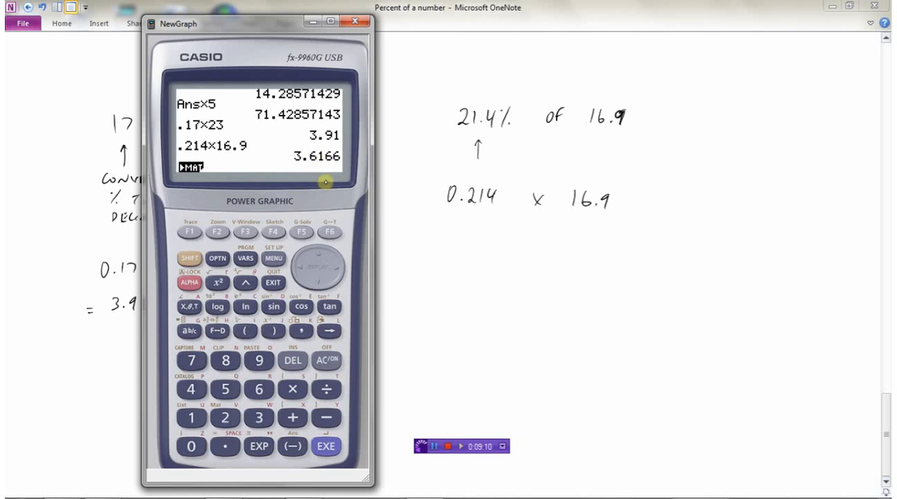
pyautogui.click(354, 20)
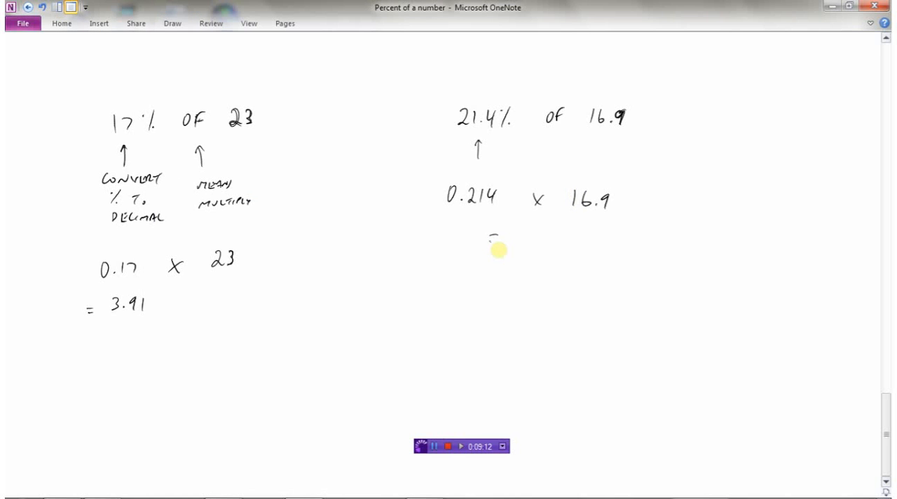
pyautogui.moveTo(491, 241); pyautogui.dragTo(544, 245)
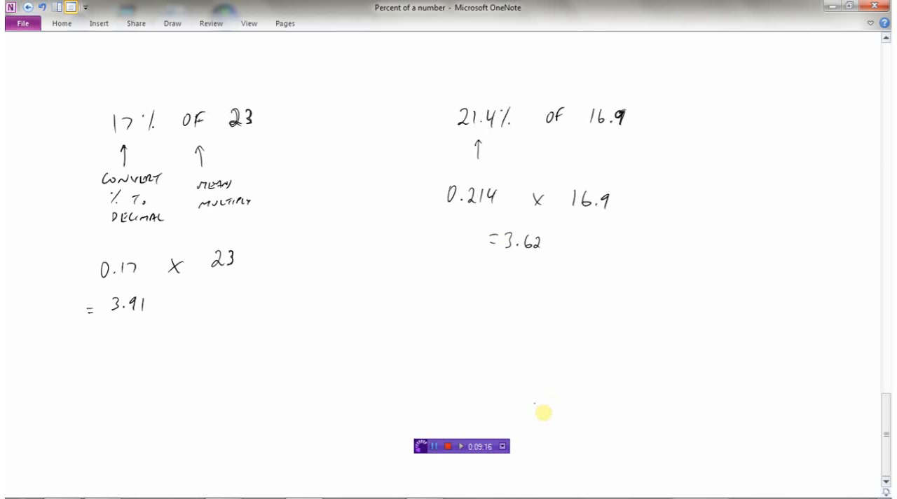
pyautogui.moveTo(526, 347)
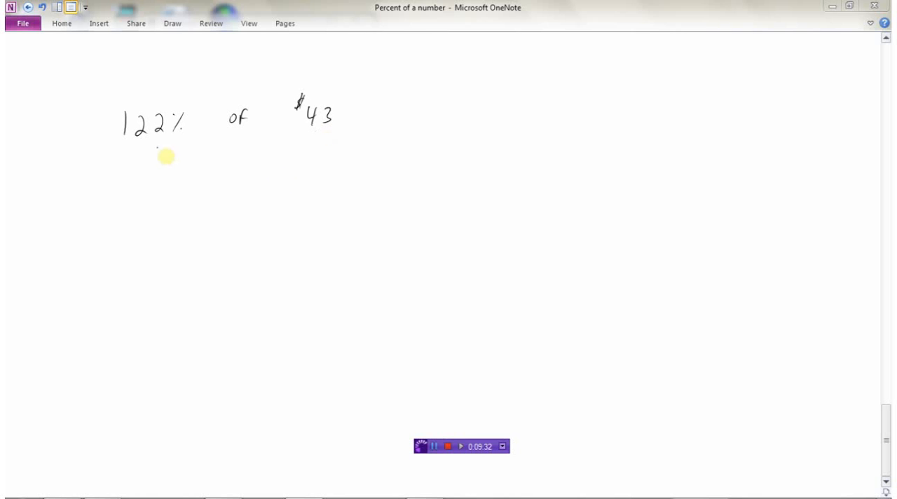
# Handwrite the conversion arrow from 122% to 1.22 and '× 43' beside it.
pyautogui.moveTo(157, 153); pyautogui.dragTo(148, 172)
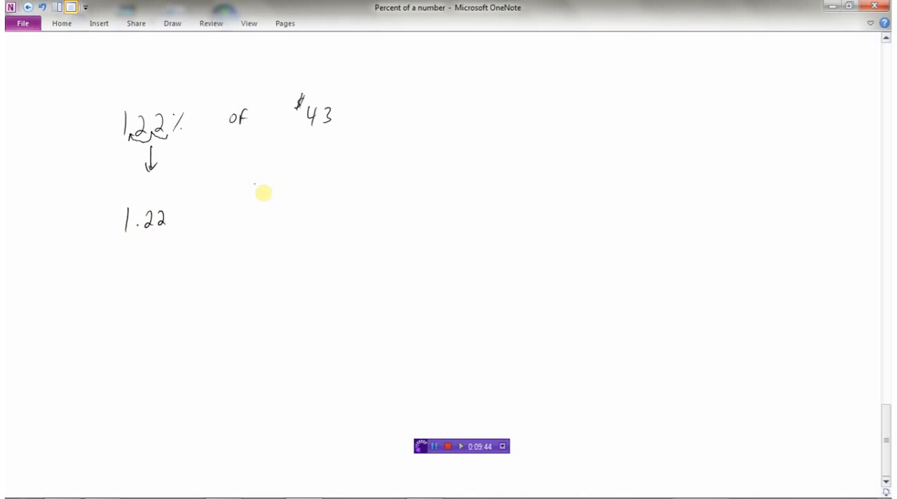
pyautogui.moveTo(139, 147)
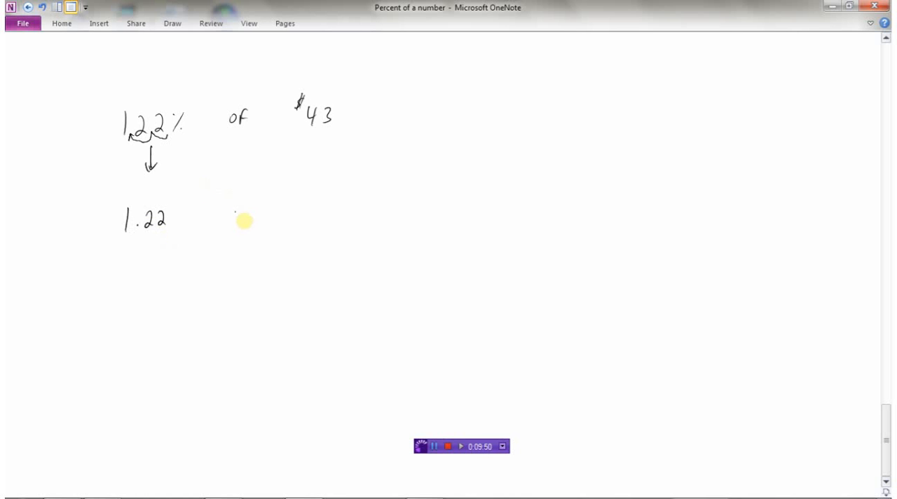
pyautogui.moveTo(237, 217); pyautogui.dragTo(294, 217)
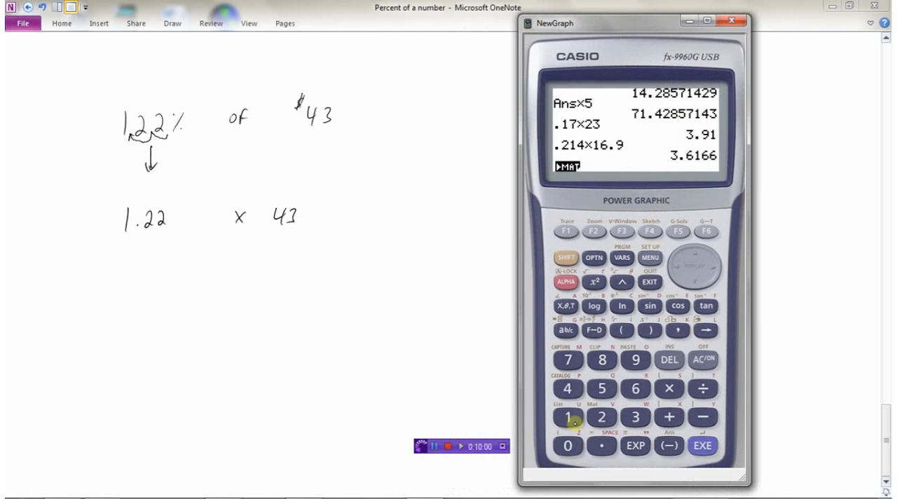
# Evaluate 1.22 × 43 on the calculator to get 52.46.
pyautogui.click(670, 389)
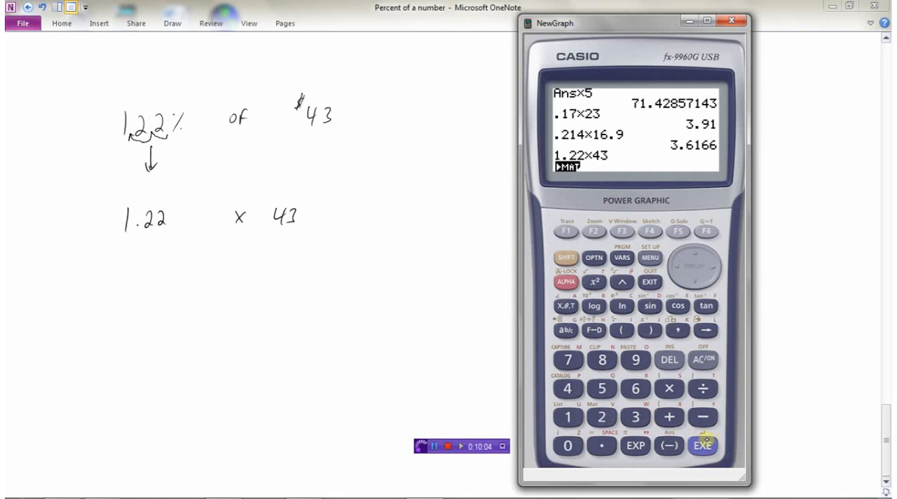
pyautogui.click(701, 445)
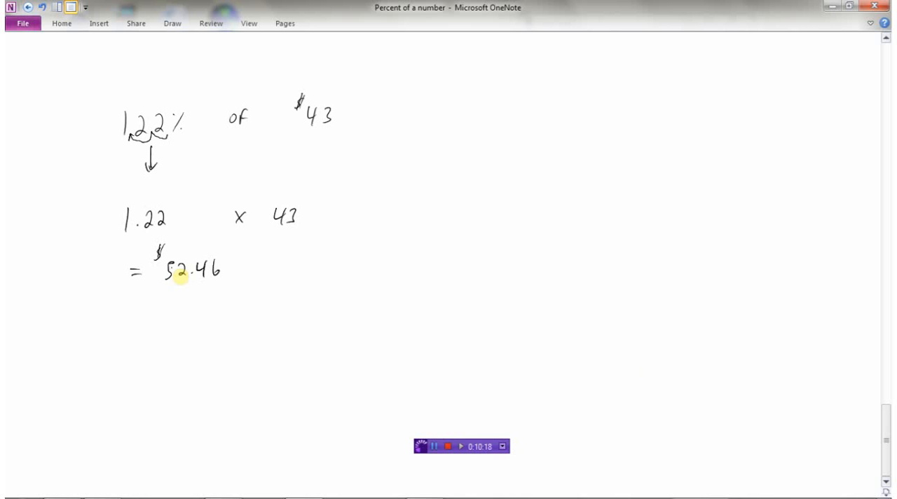
pyautogui.moveTo(519, 375)
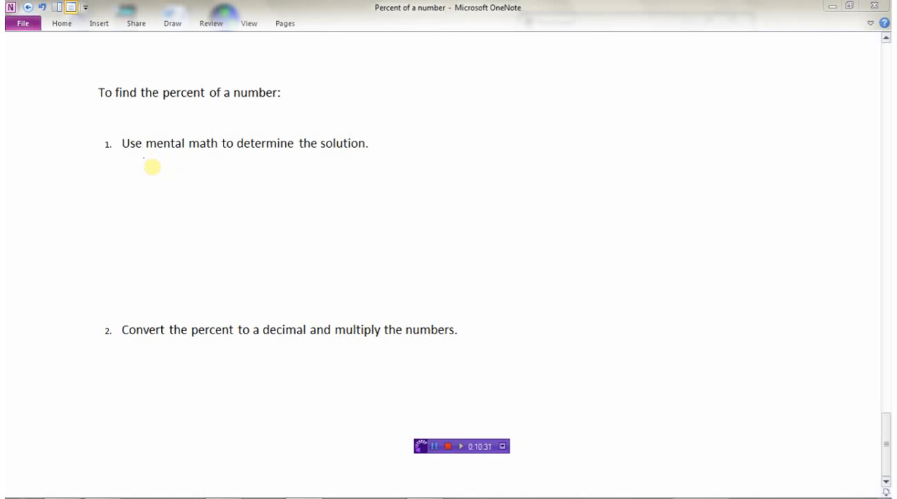
pyautogui.moveTo(177, 193)
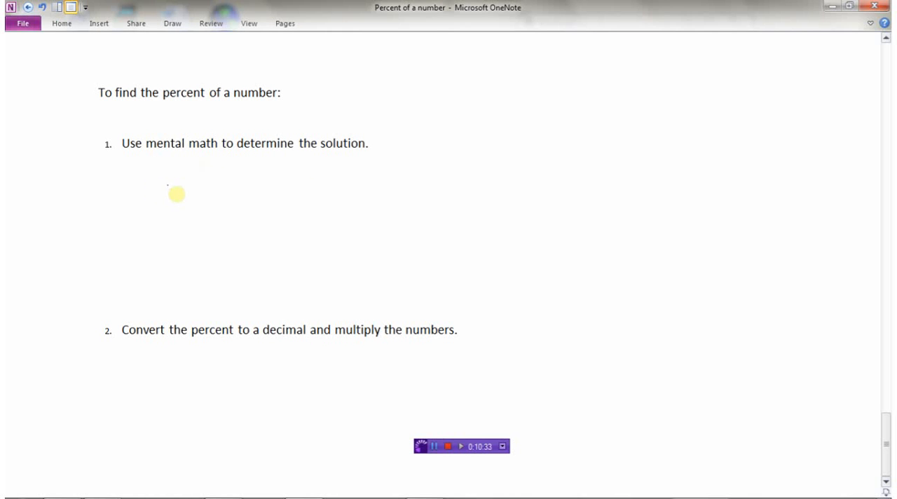
# Handwrite 150% of 40 as 100% of 40 = 40 plus 50% of 40 = 20, giving 60.
pyautogui.moveTo(143, 189); pyautogui.dragTo(197, 190)
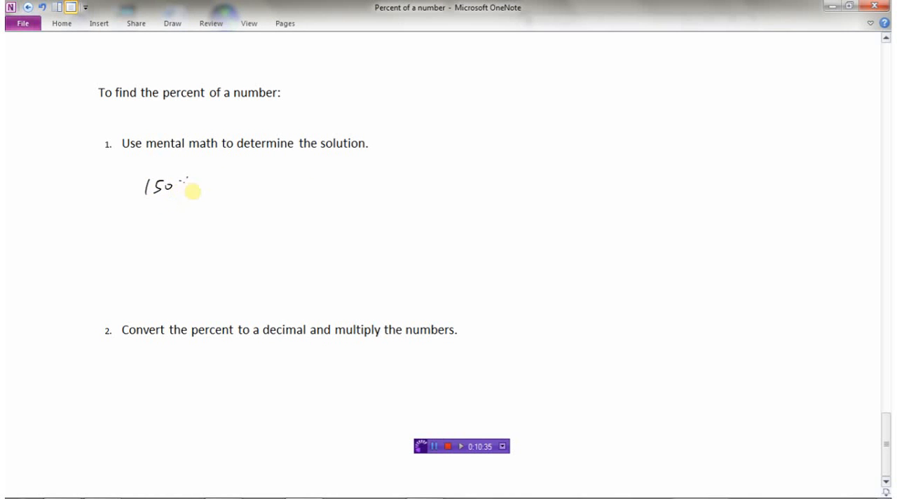
pyautogui.moveTo(179, 187); pyautogui.dragTo(238, 189)
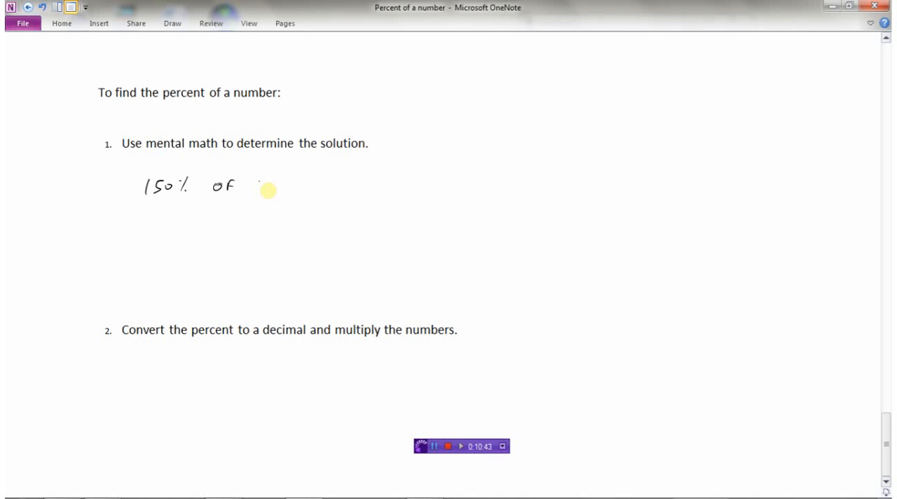
pyautogui.write('40')
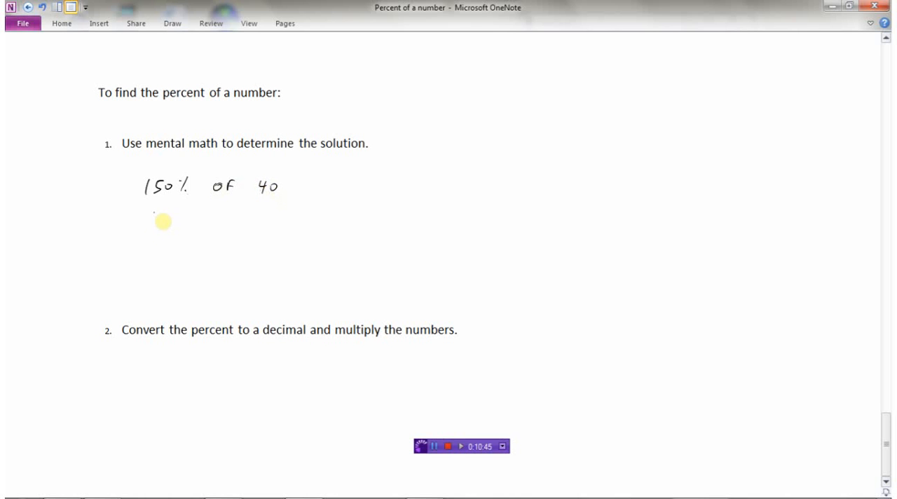
pyautogui.moveTo(149, 222); pyautogui.dragTo(193, 222)
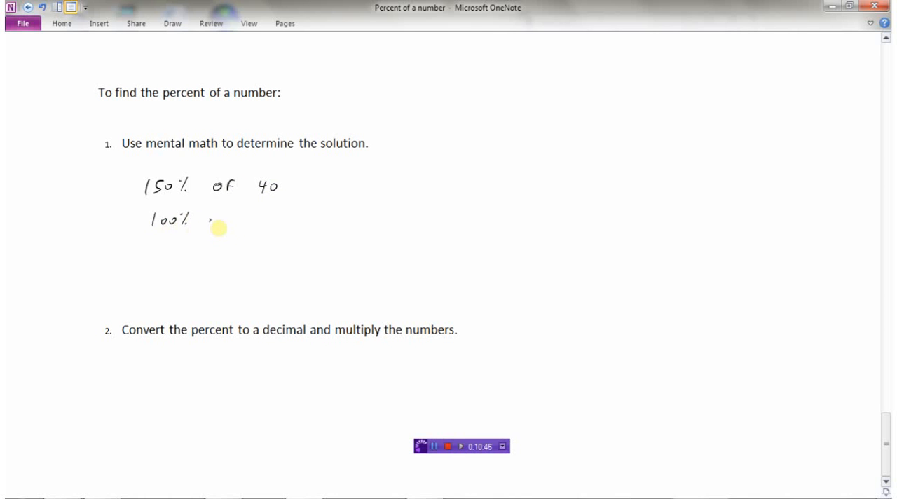
pyautogui.moveTo(203, 219); pyautogui.dragTo(294, 218)
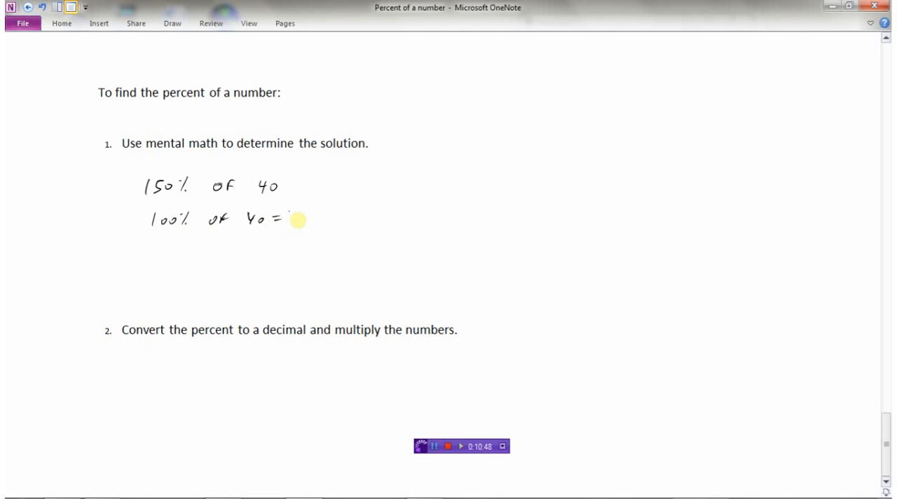
pyautogui.moveTo(288, 219); pyautogui.dragTo(176, 245)
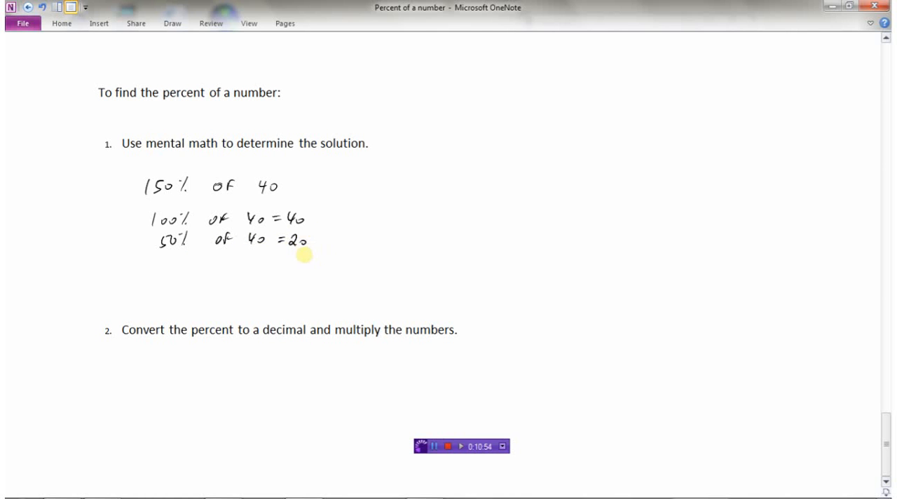
pyautogui.moveTo(408, 199)
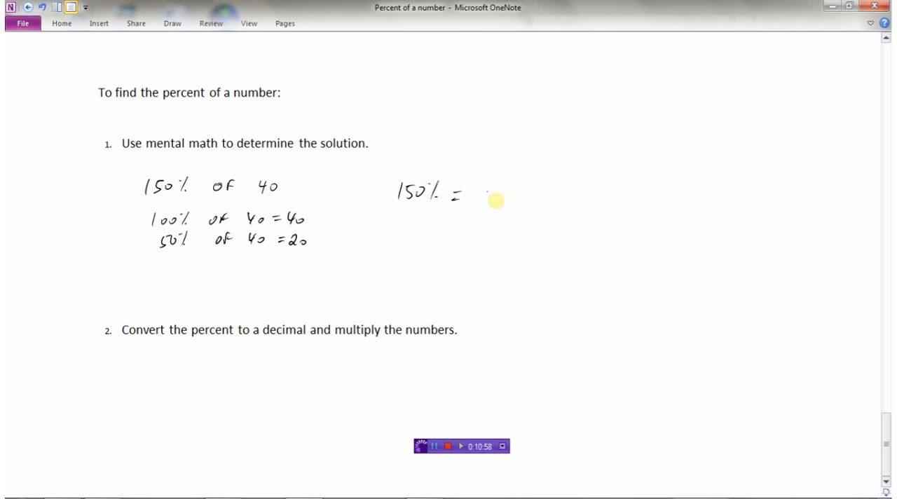
pyautogui.moveTo(484, 194); pyautogui.dragTo(561, 198)
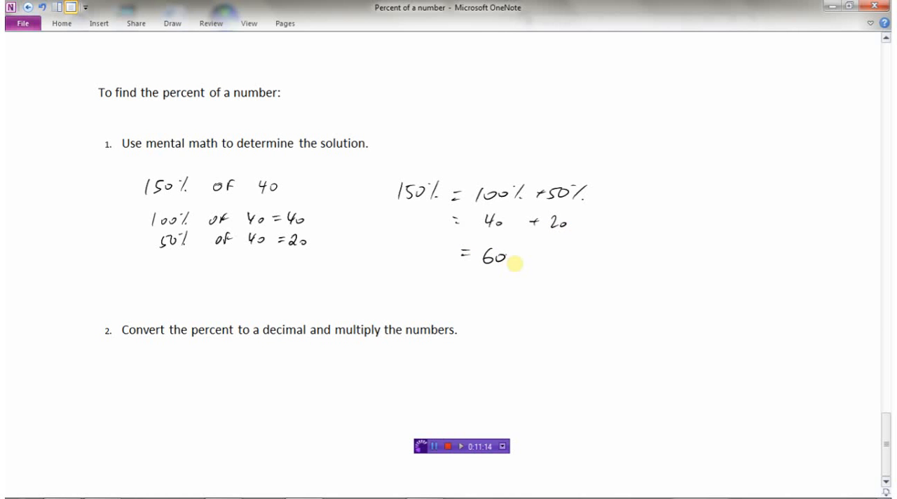
pyautogui.moveTo(862, 411)
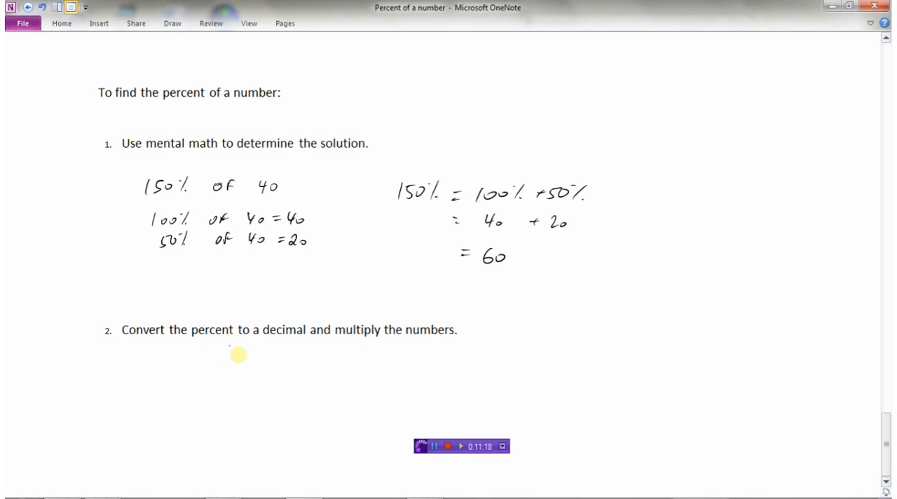
pyautogui.moveTo(320, 342)
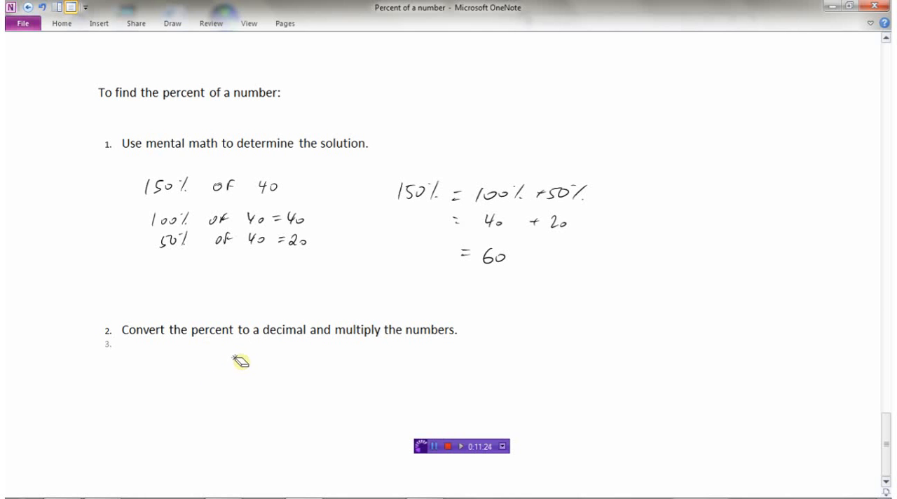
# Handwrite 150% of 40 as 1.50 × 40 and confirm 1.5 × 40 = 60 on the calculator.
pyautogui.moveTo(147, 365); pyautogui.dragTo(175, 364)
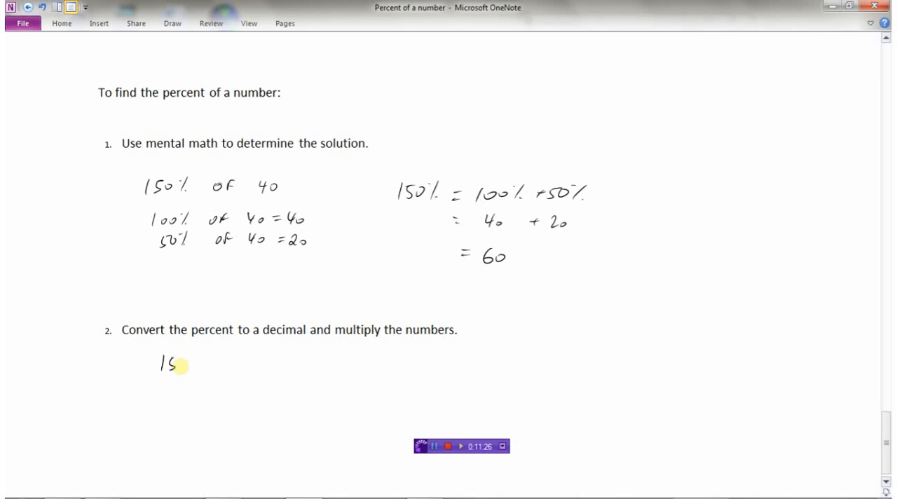
pyautogui.write('0% of')
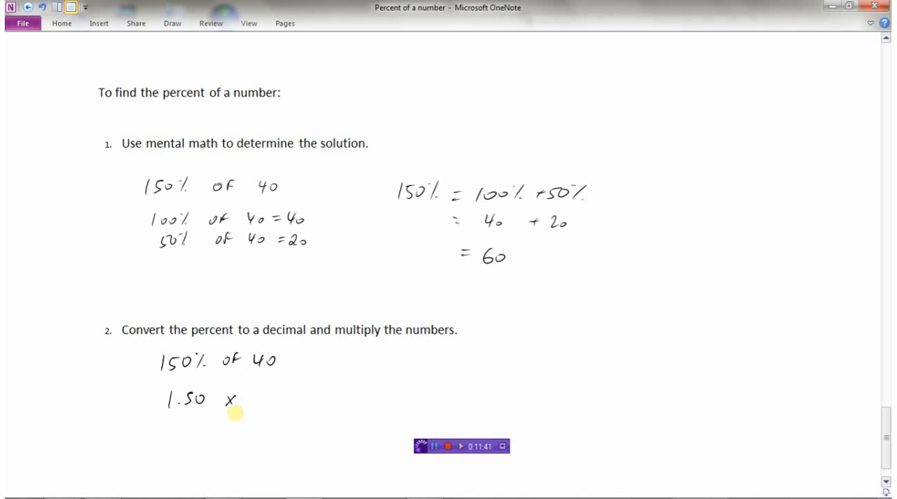
pyautogui.write('40')
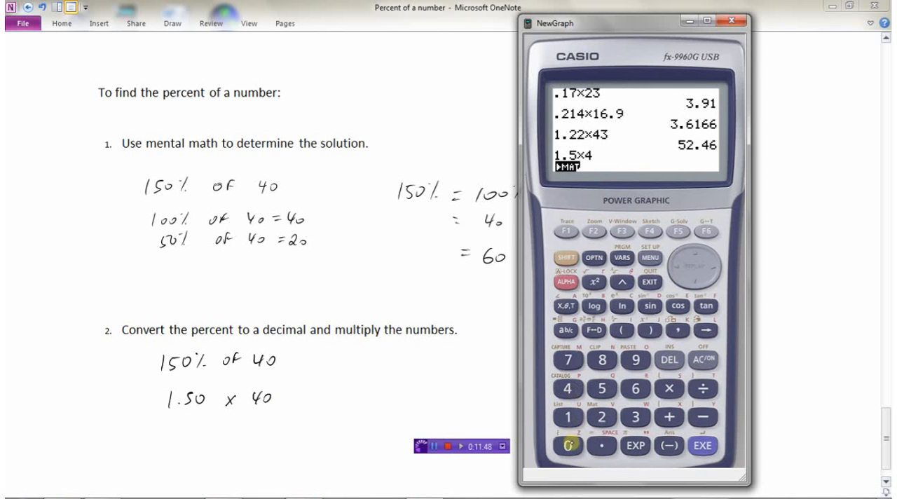
pyautogui.click(701, 446)
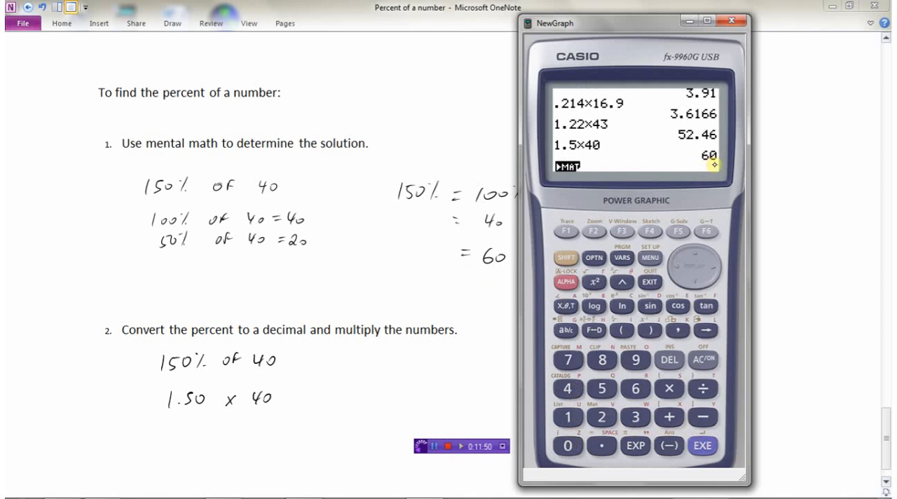